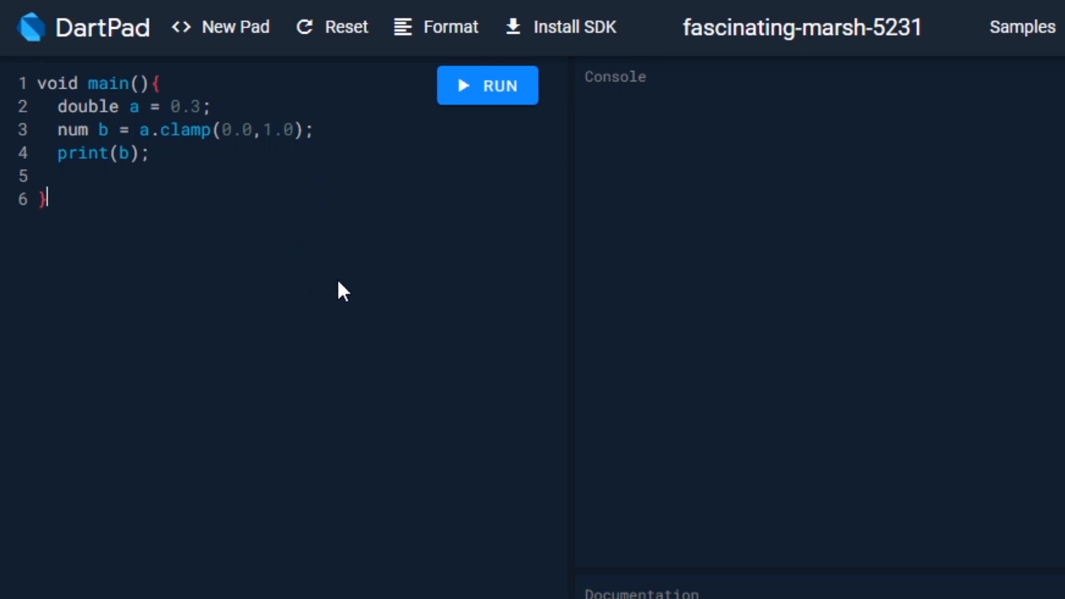
pyautogui.moveTo(207, 265)
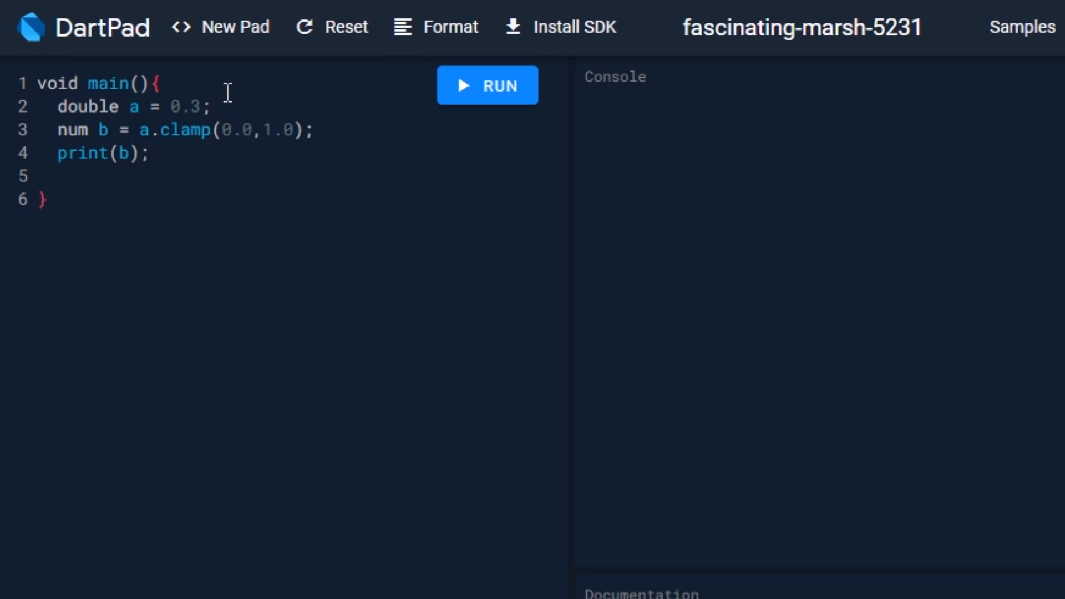
# Select the clamp method in the DartPad snippet, then head to chocolatey.org.
pyautogui.doubleClick(185, 130)
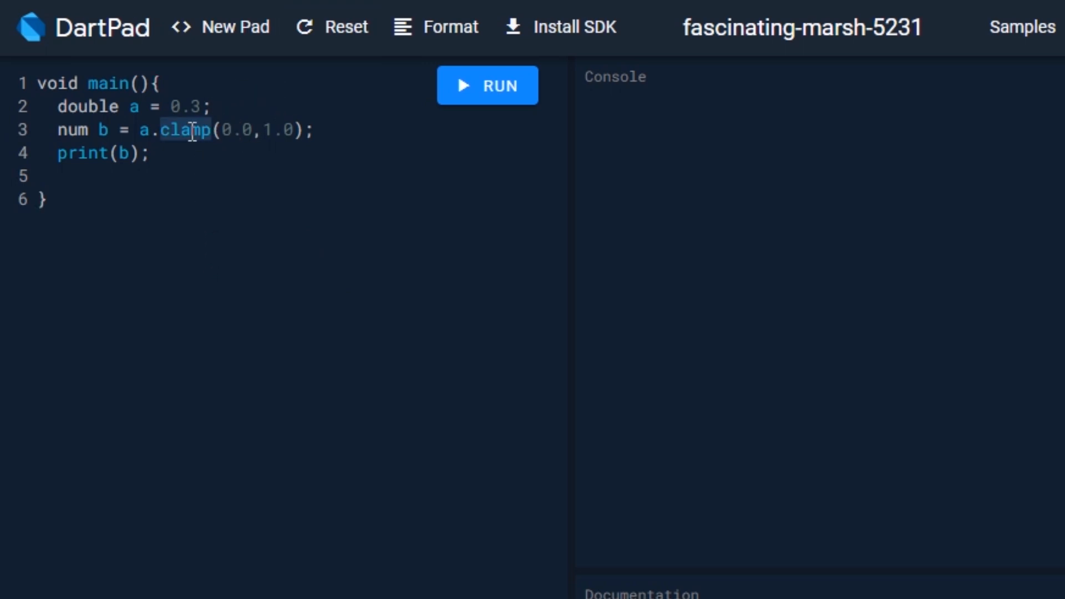
pyautogui.click(487, 85)
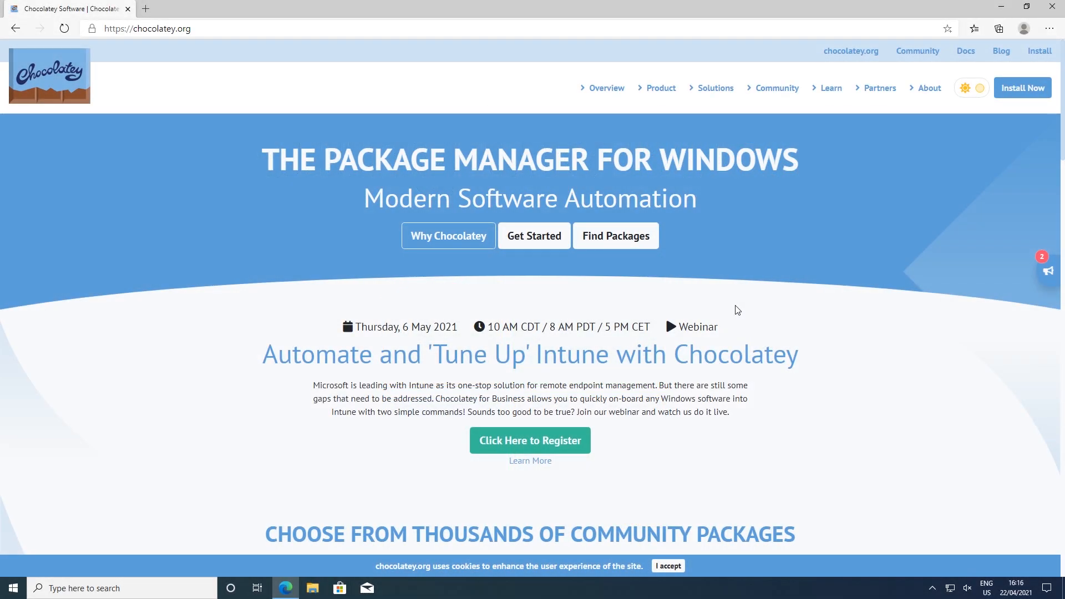
# Open Chocolatey's installation instructions and scroll through its installation requirements.
pyautogui.scroll(-3)
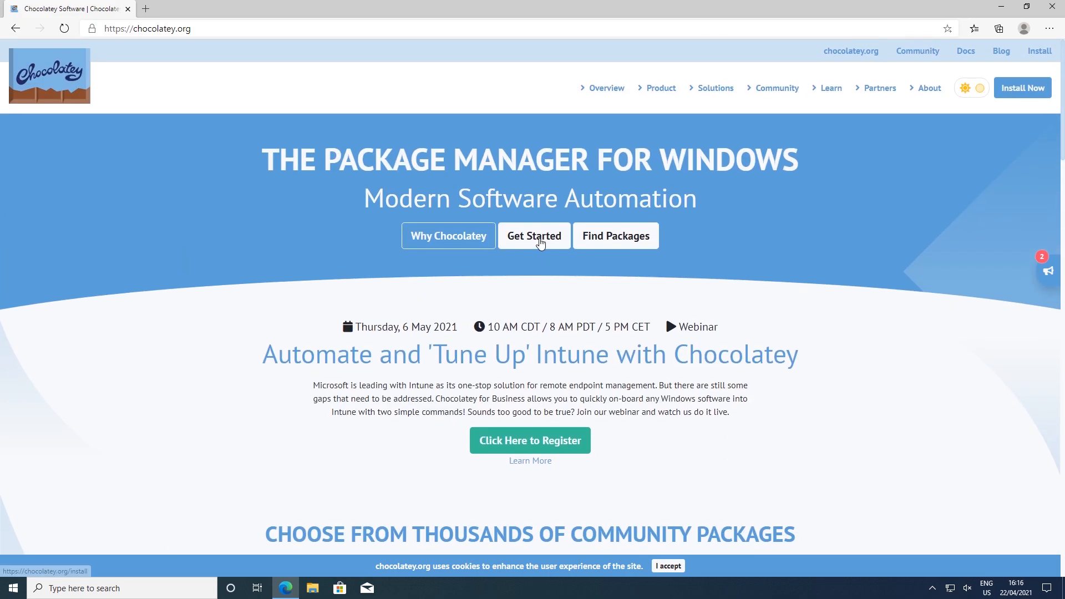
pyautogui.click(534, 236)
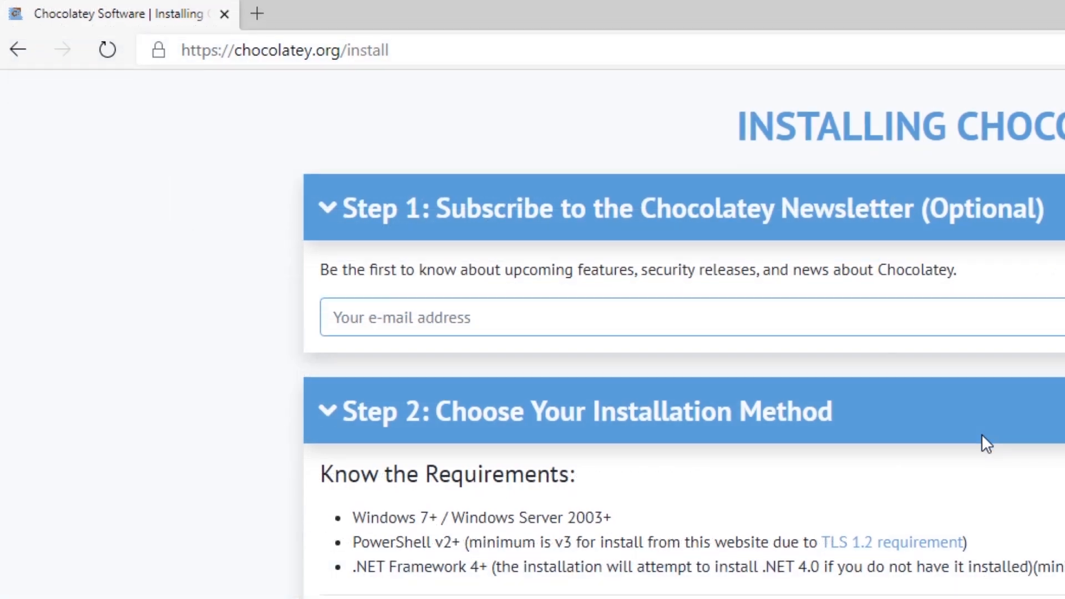
pyautogui.scroll(-3)
pyautogui.write('powers')
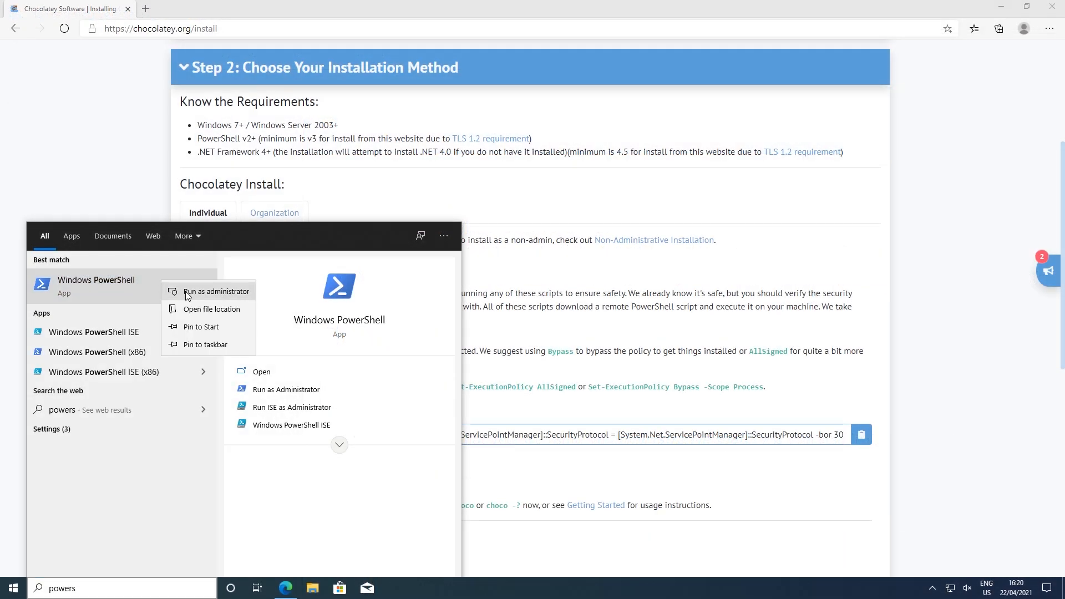
# In an administrator PowerShell, check the execution policy, set it to AllSigned, and run the copied install command.
pyautogui.click(217, 290)
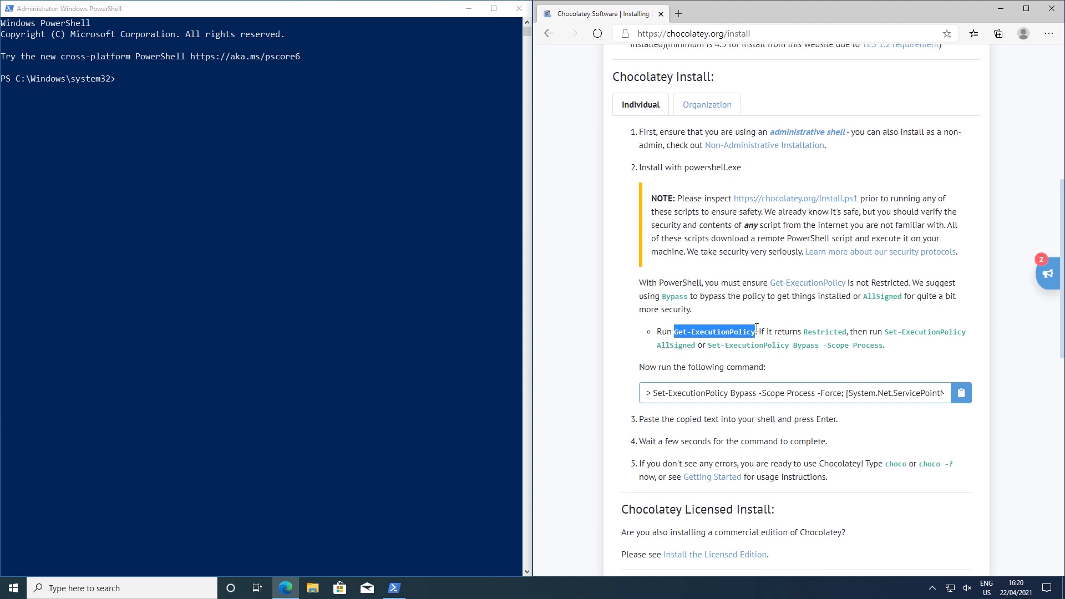
pyautogui.write('Get-ExecutionPolicy')
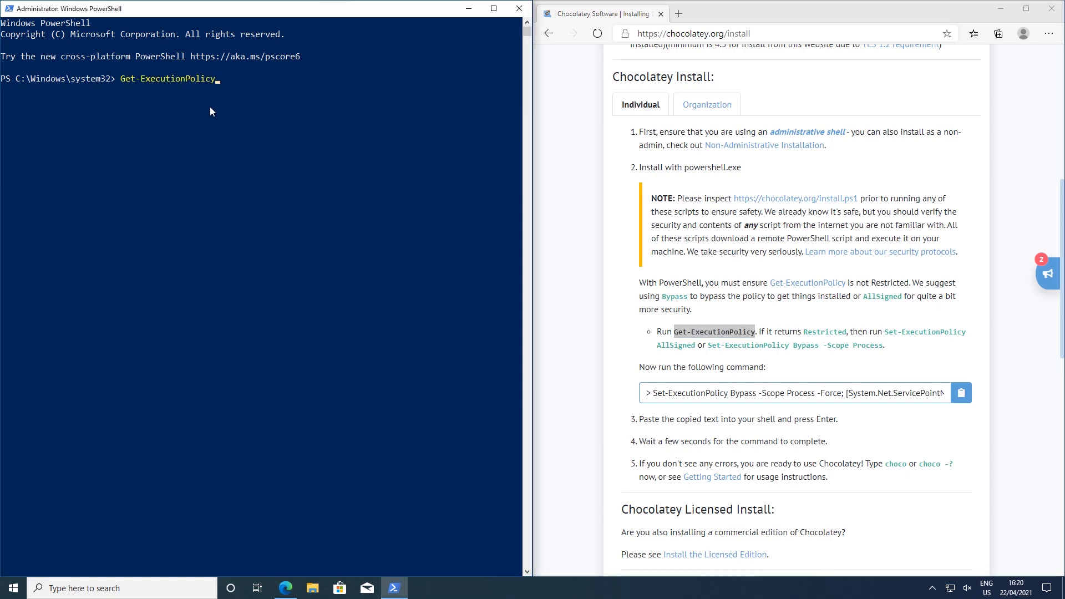
pyautogui.press('enter')
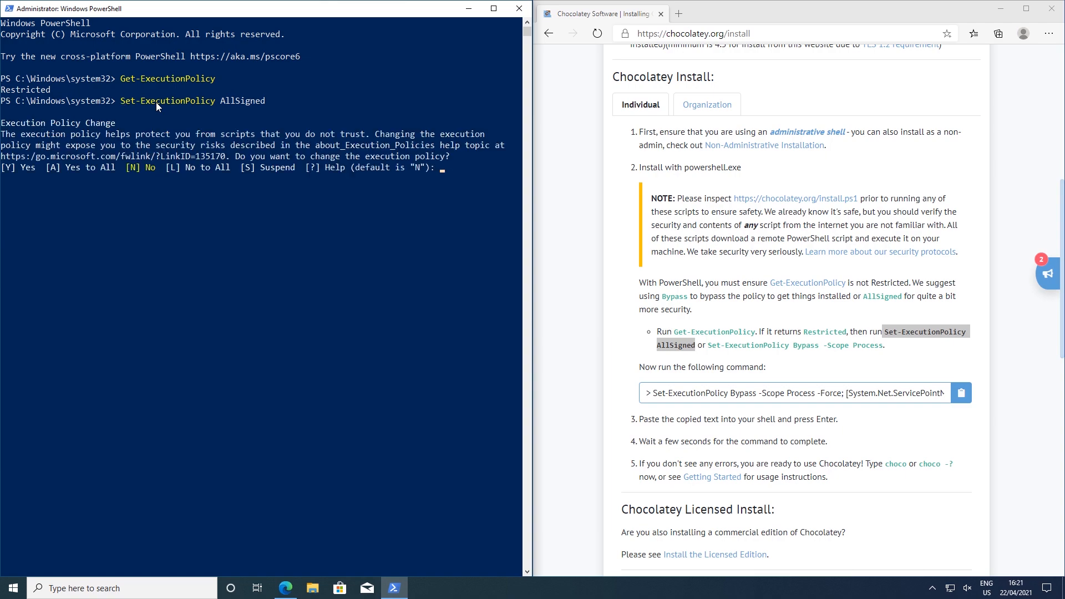
pyautogui.write('A')
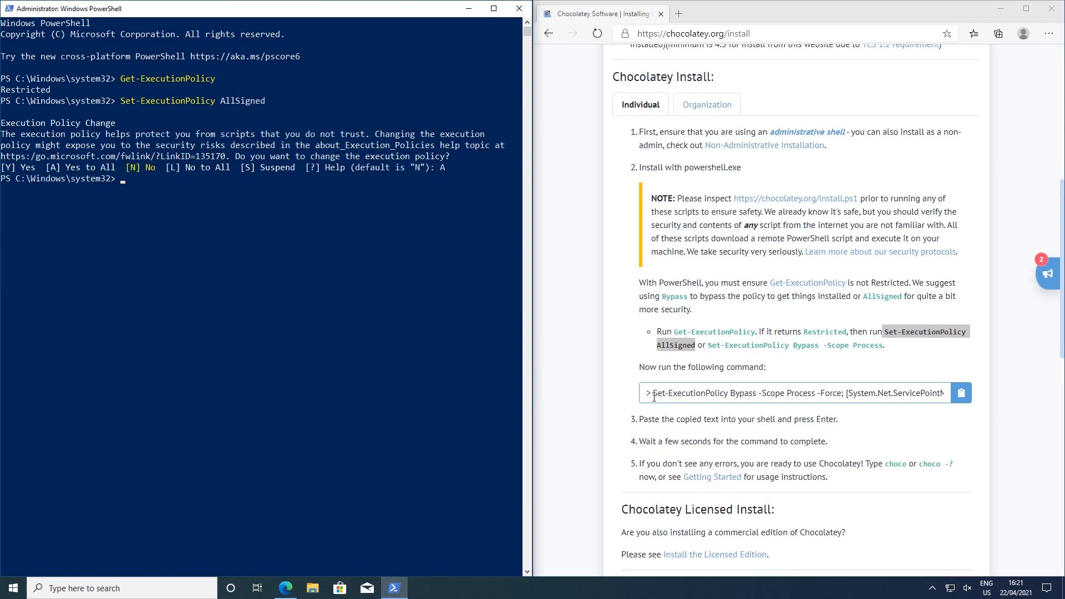
pyautogui.click(960, 393)
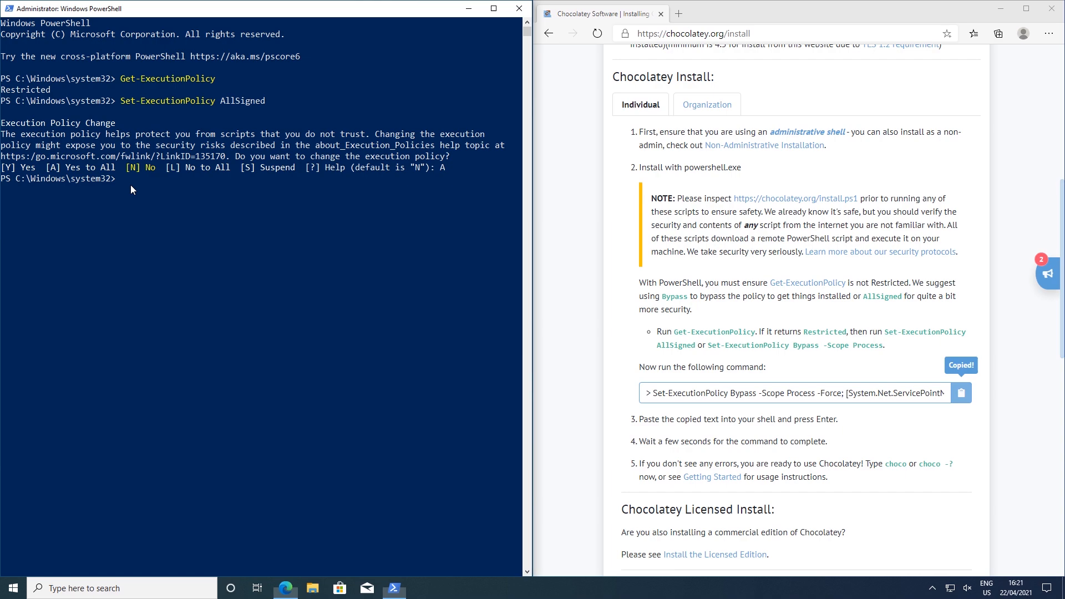
pyautogui.press('enter')
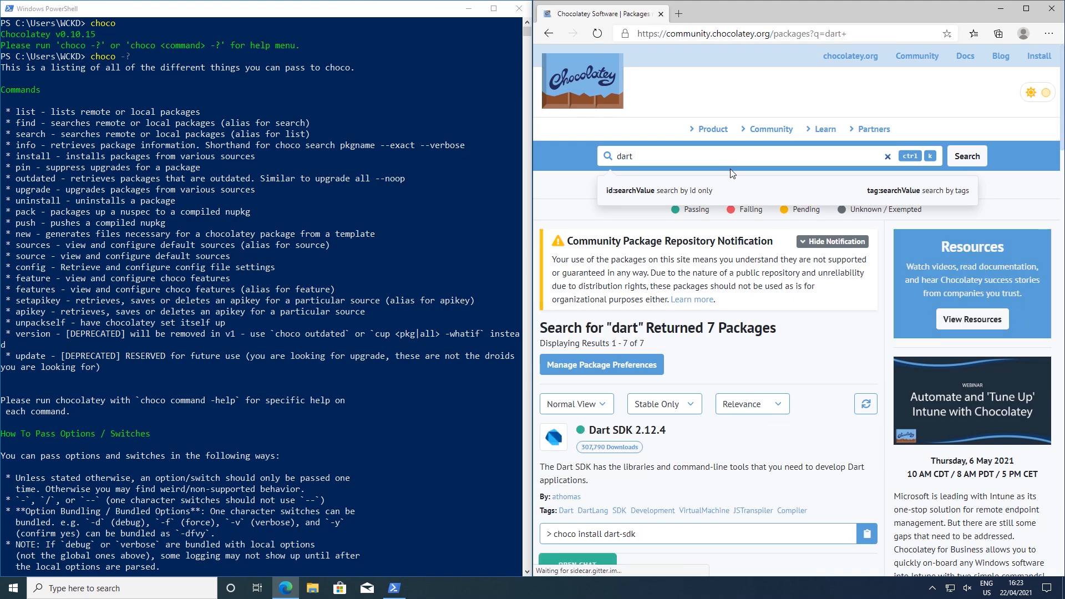
# Hide the community notification and copy the 'choco install dart-sdk' command for Dart SDK 2.12.4.
pyautogui.scroll(-3)
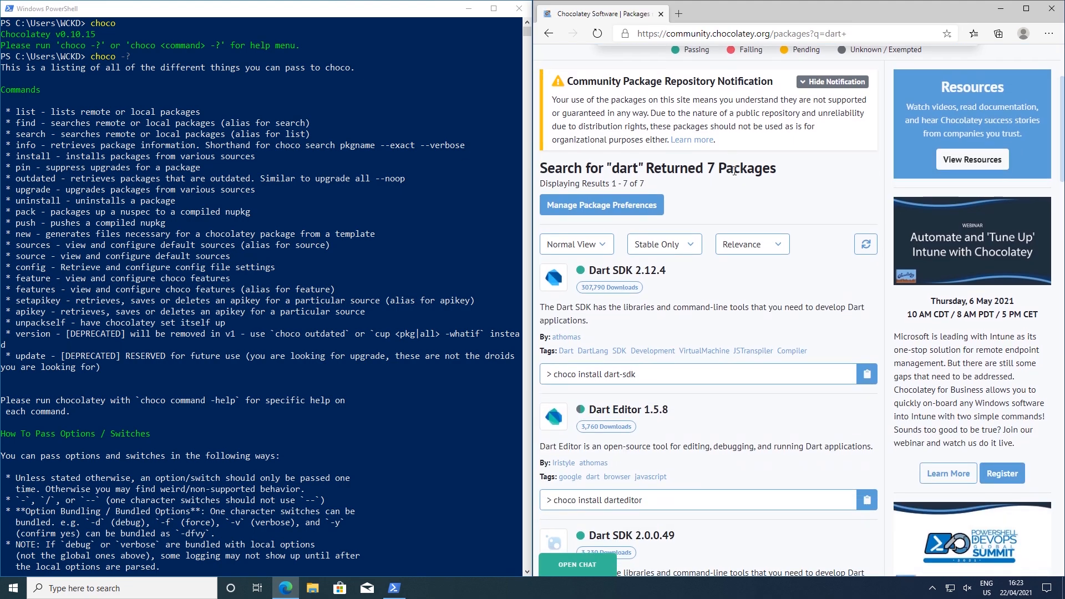
pyautogui.click(832, 81)
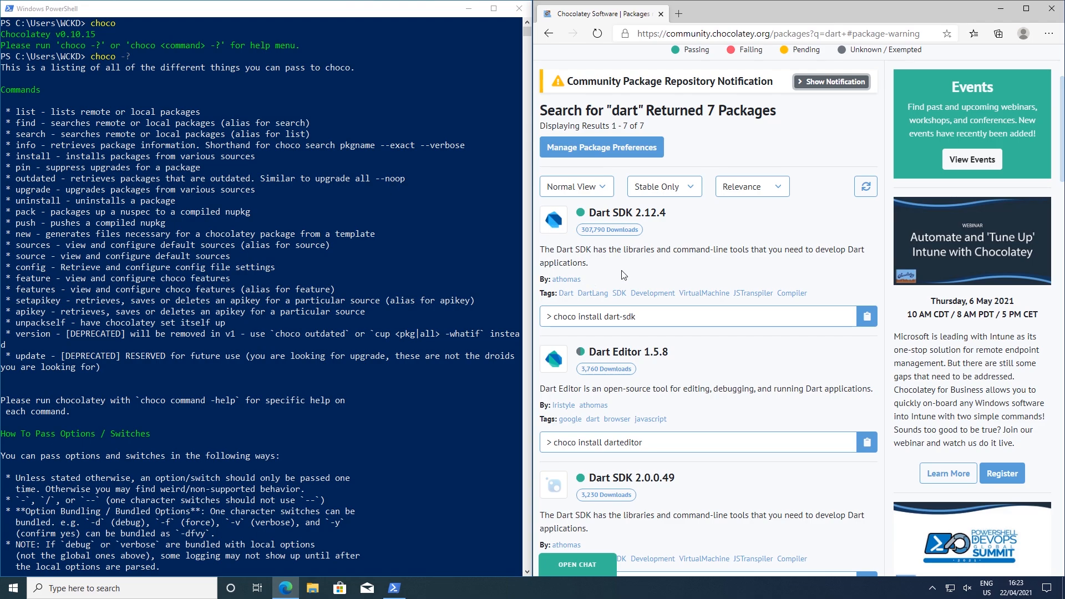
pyautogui.click(663, 187)
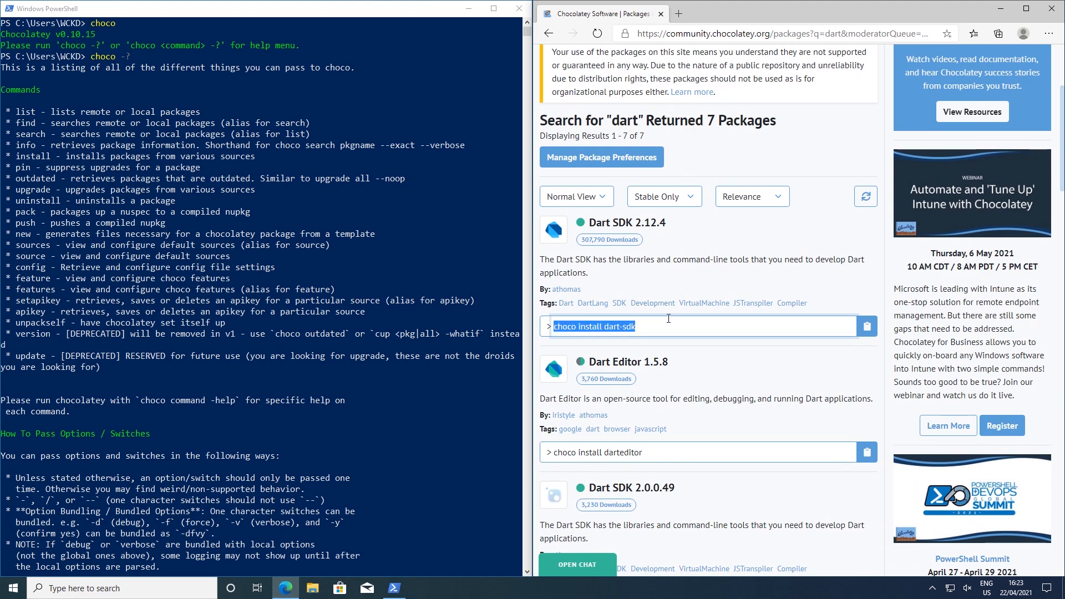
pyautogui.click(867, 326)
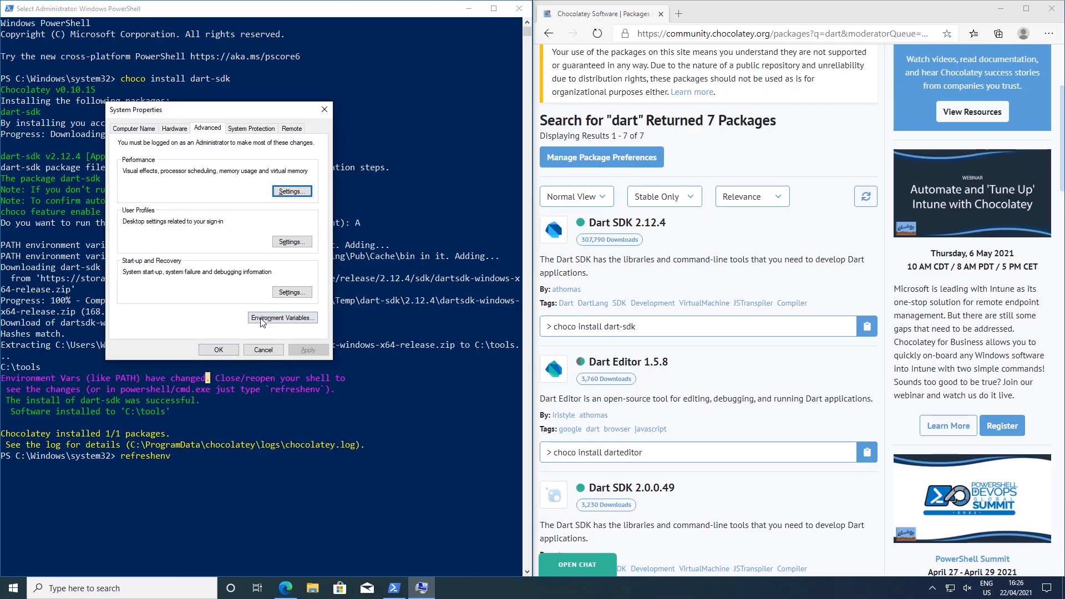
# Review the Environment Variables list, then enter 'dart' to check the new installation.
pyautogui.click(282, 317)
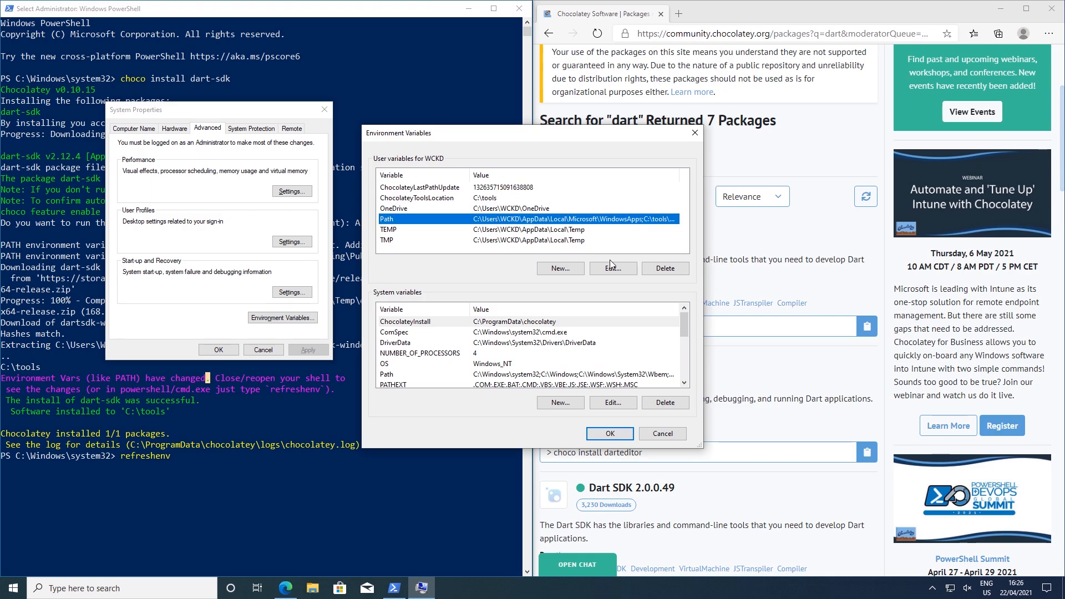
pyautogui.click(611, 269)
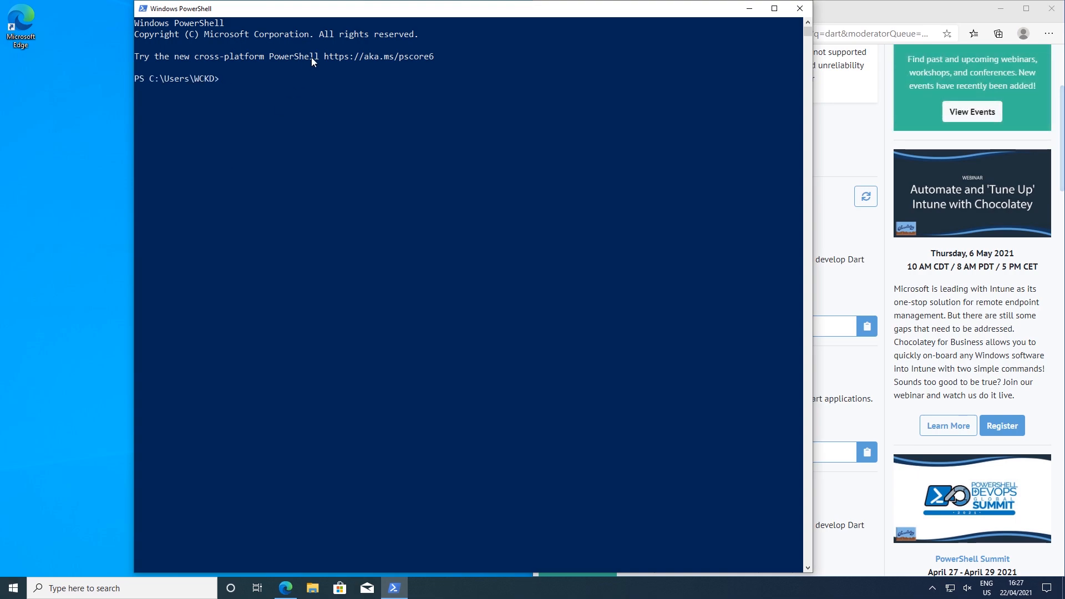
pyautogui.write('dart.dev/get-dart')
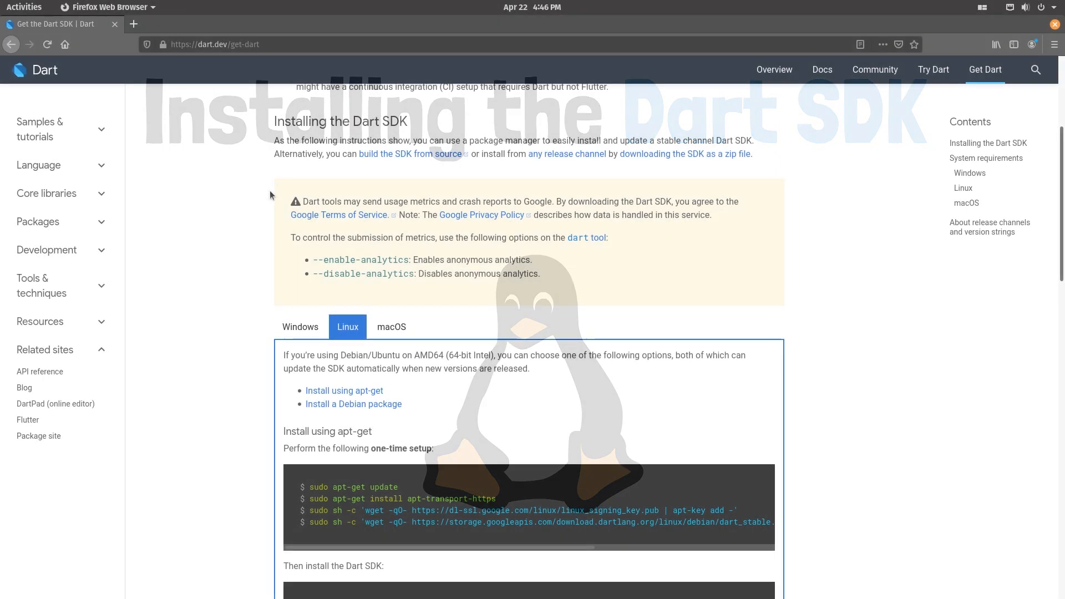
# Scroll through the Linux one-time setup commands on dart.dev's get-dart page.
pyautogui.scroll(-3)
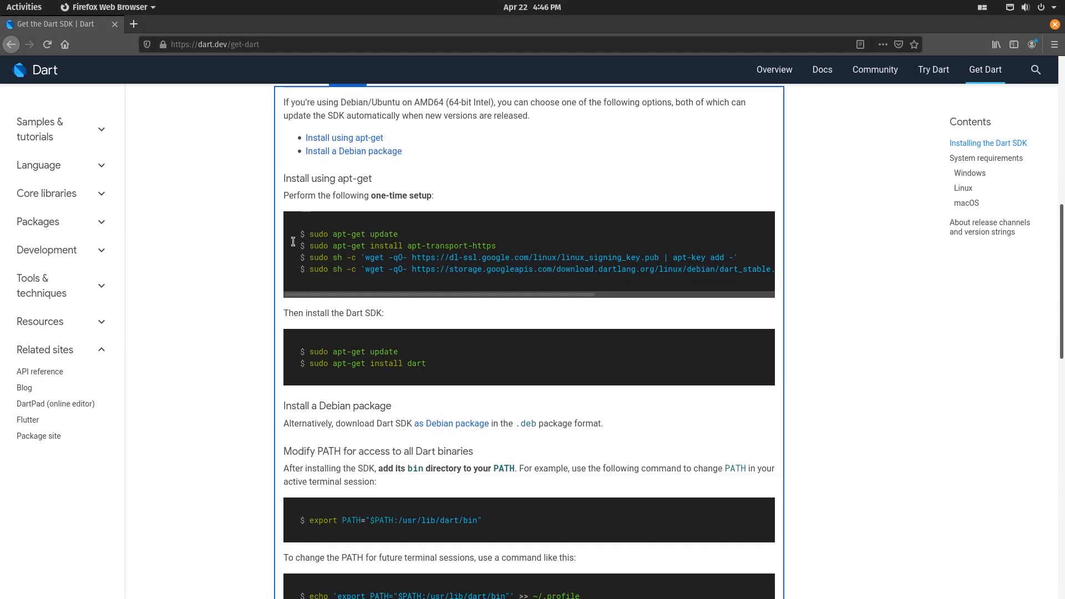
pyautogui.scroll(3)
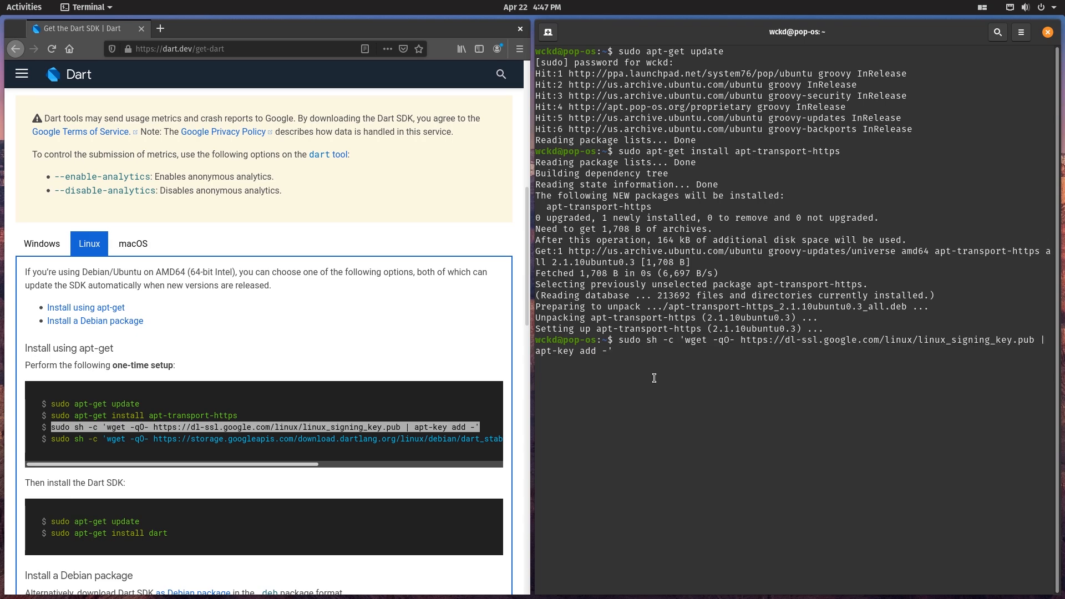
# Run the signing-key command, install dart 2.12.4-1 with apt-get, then clear and run dart.
pyautogui.press('Return')
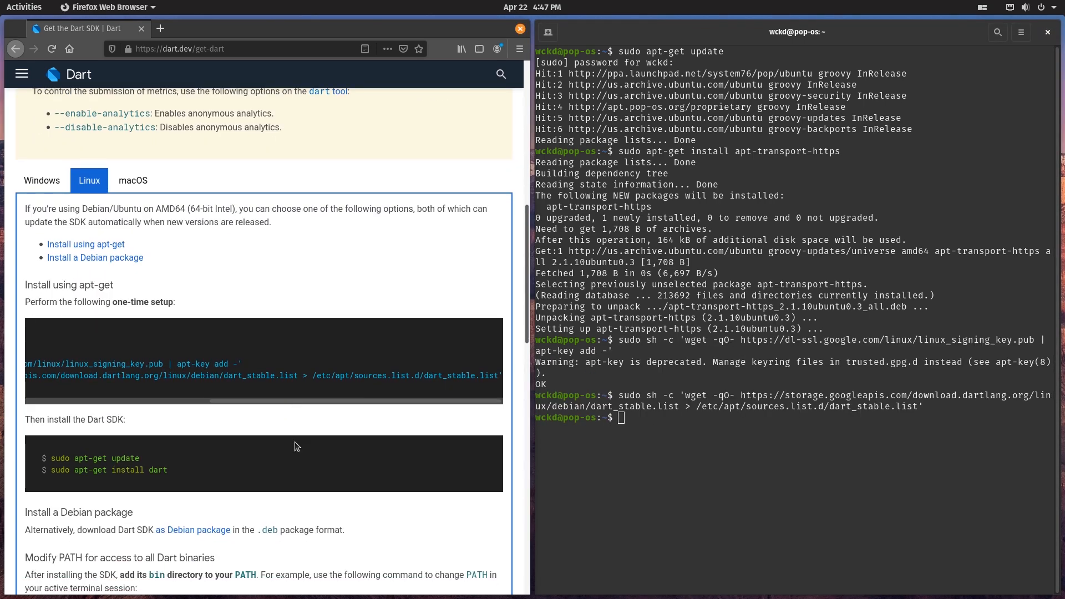
pyautogui.write('clea')
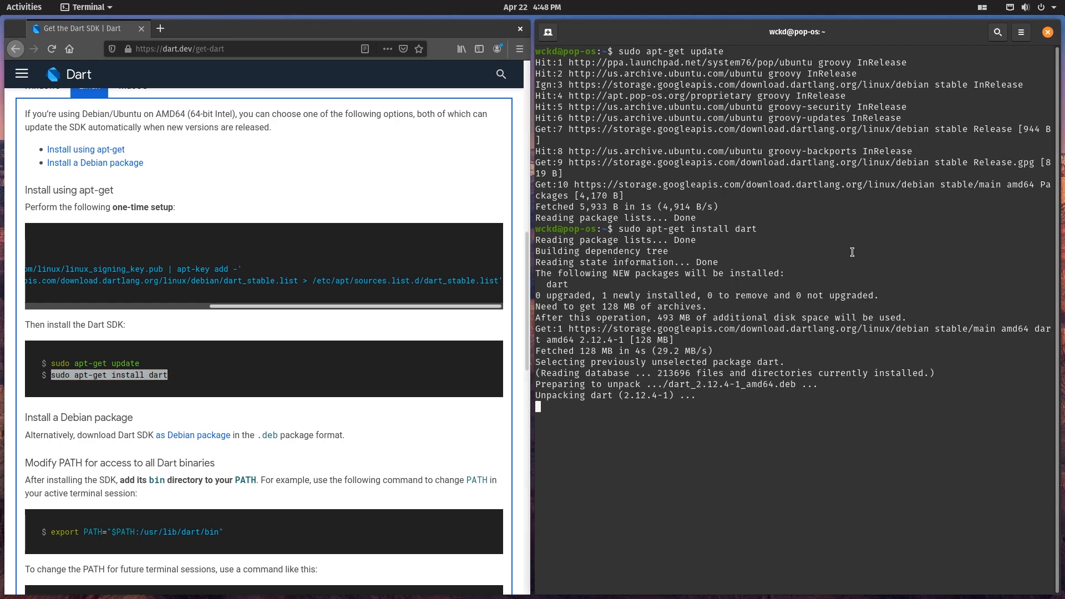
pyautogui.scroll(-3)
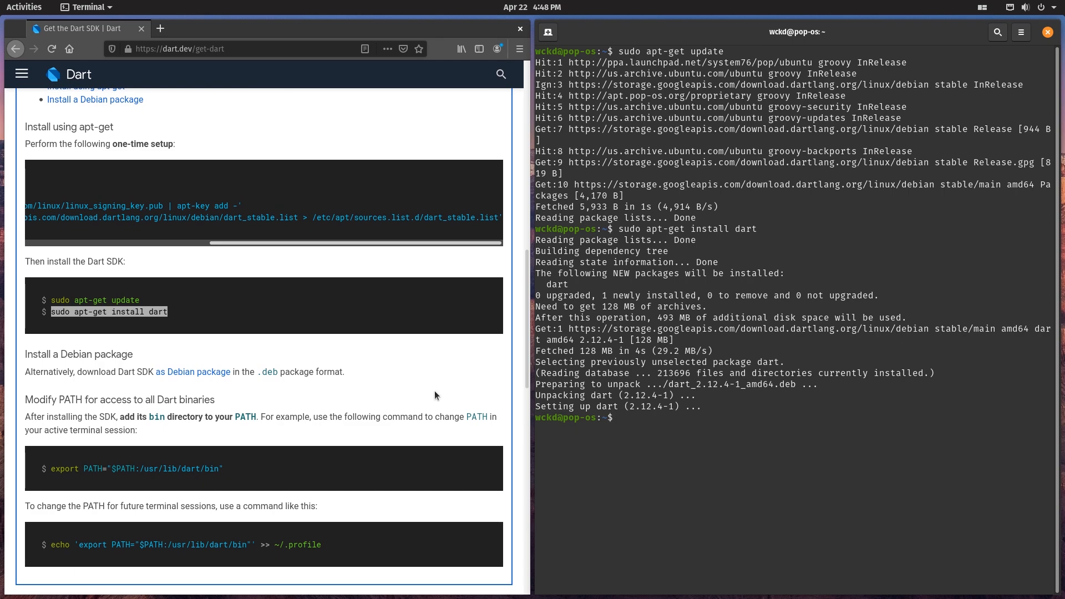
pyautogui.moveTo(709, 423)
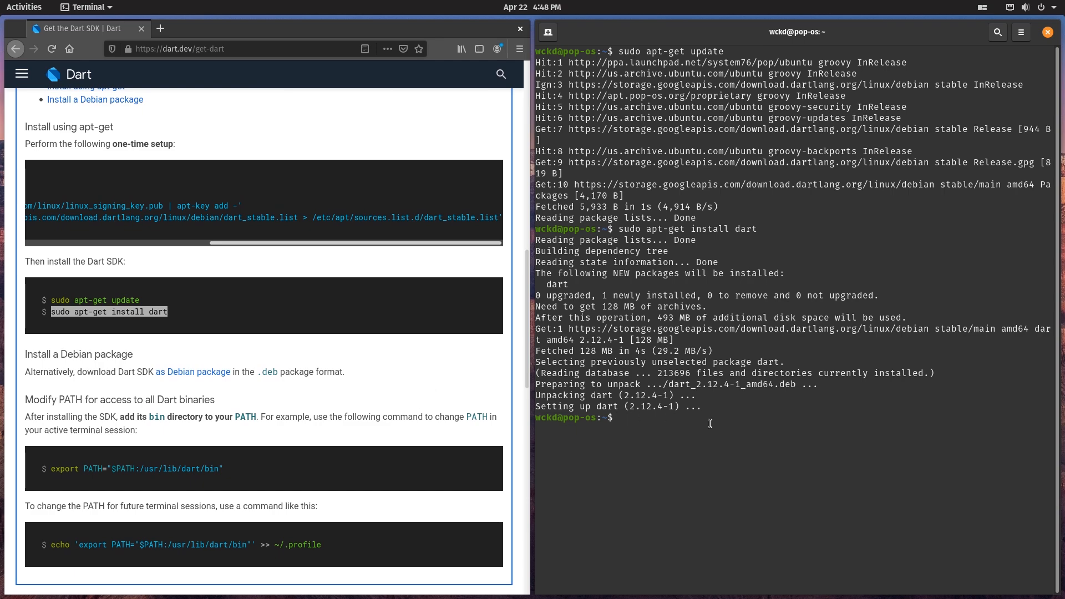
pyautogui.write('clea')
pyautogui.write('dart')
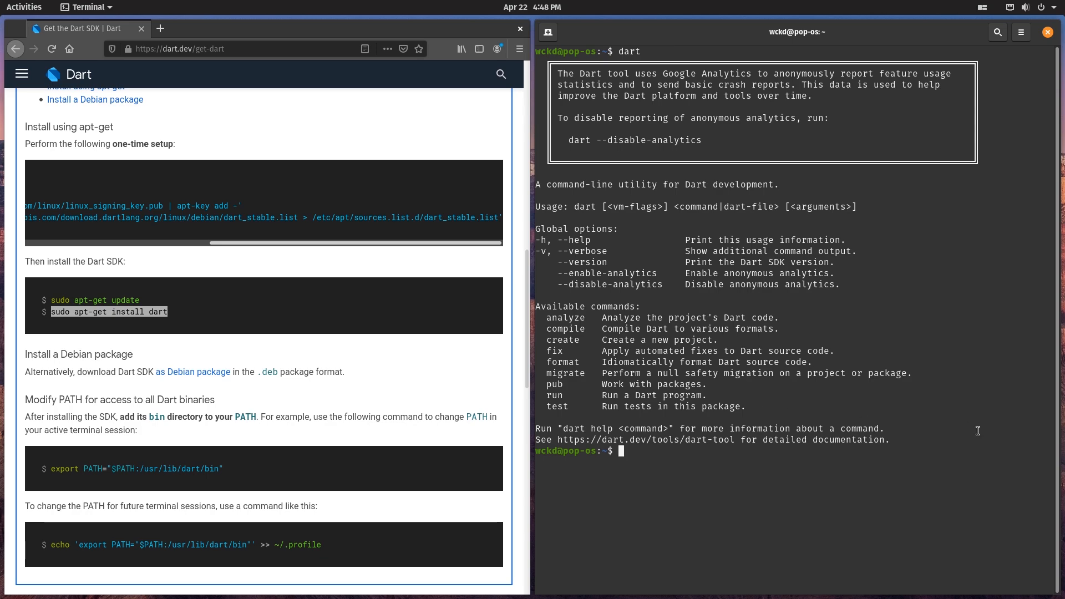
pyautogui.moveTo(777, 424)
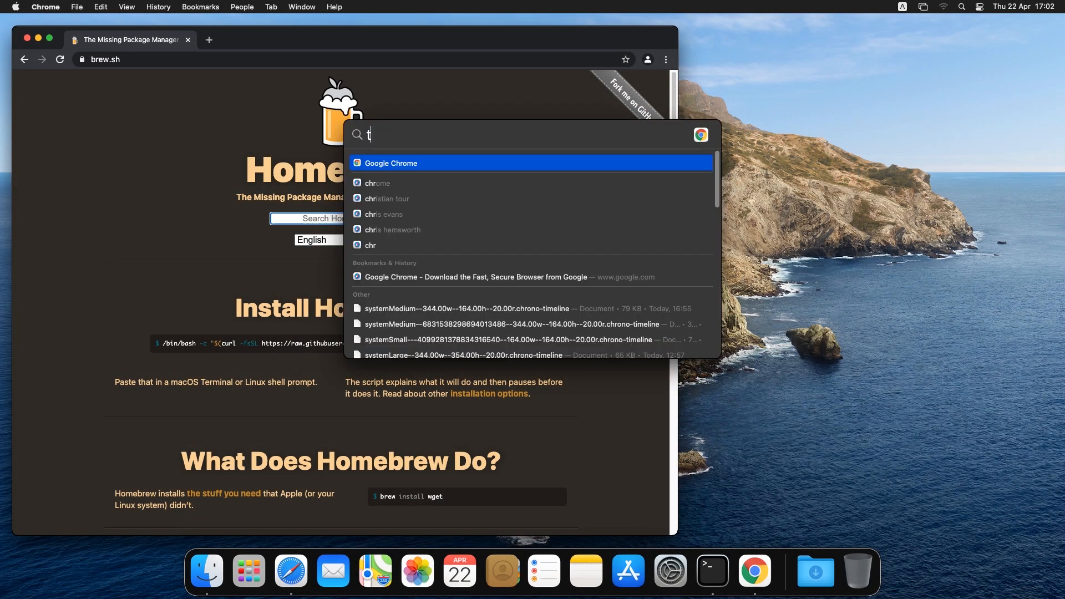
# Place an enlarged Terminal beside brew.sh and paste the Homebrew install command.
pyautogui.click(712, 570)
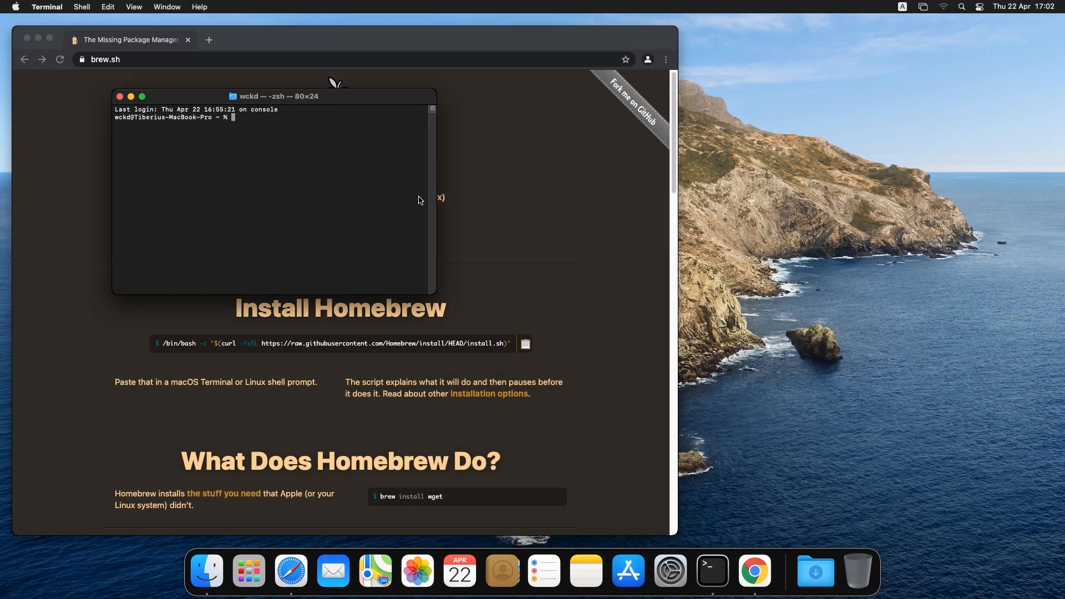
pyautogui.moveTo(274, 96); pyautogui.dragTo(732, 169)
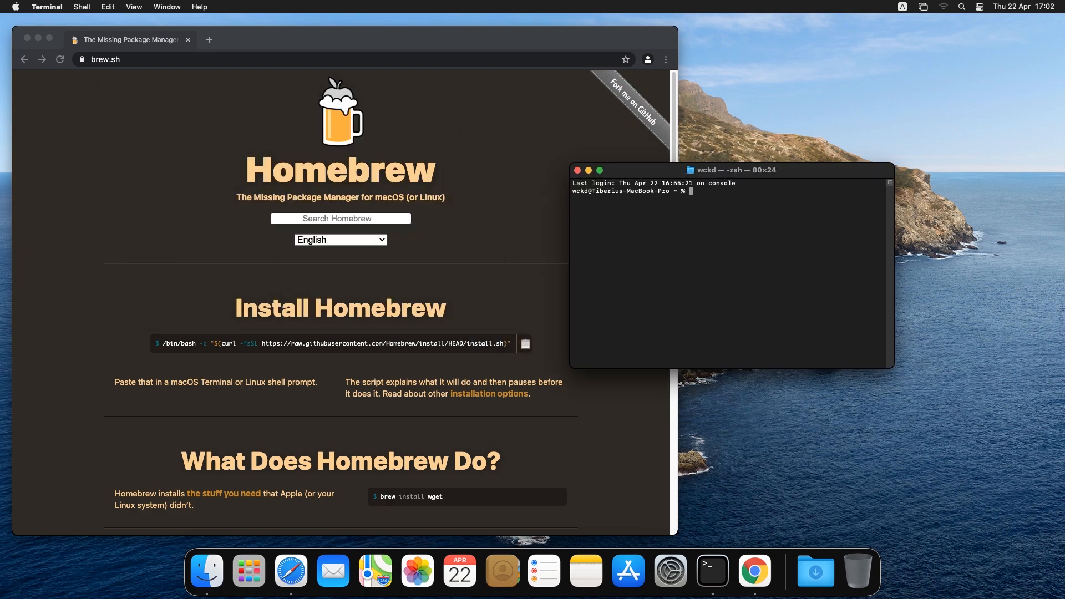
pyautogui.moveTo(732, 169); pyautogui.dragTo(802, 94)
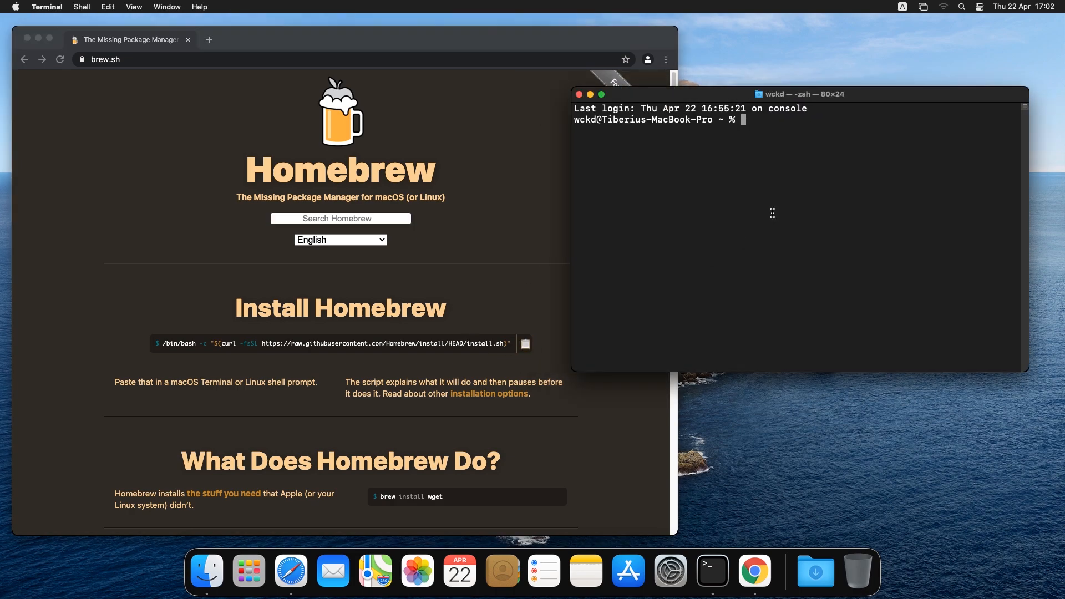
pyautogui.write('/bin/bash -c "$(curl -fsSL https://raw.githubusercontent.com/Homebrew/install/HEAD/install.sh)"')
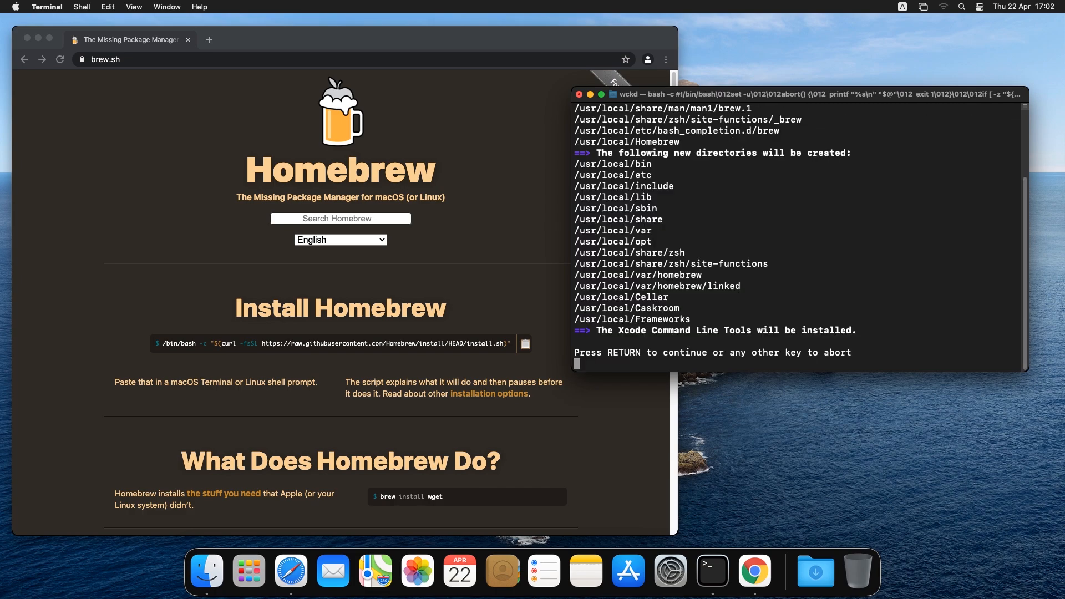
# Continue the Homebrew install, confirm brew 3.1.3, and paste 'brew tap dart-lang/dart'.
pyautogui.press('return')
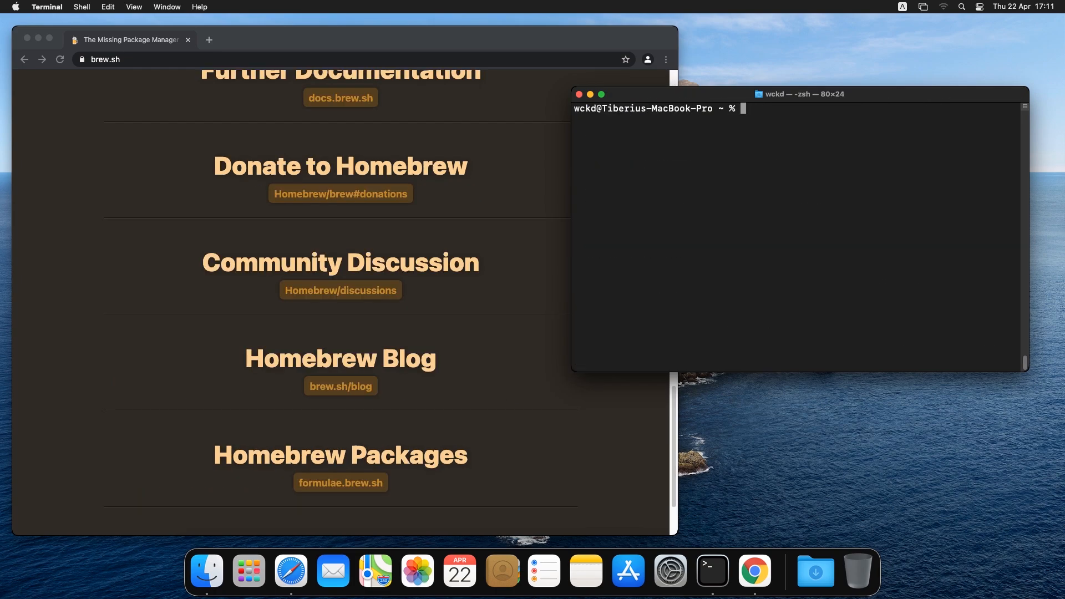
pyautogui.write('brew v')
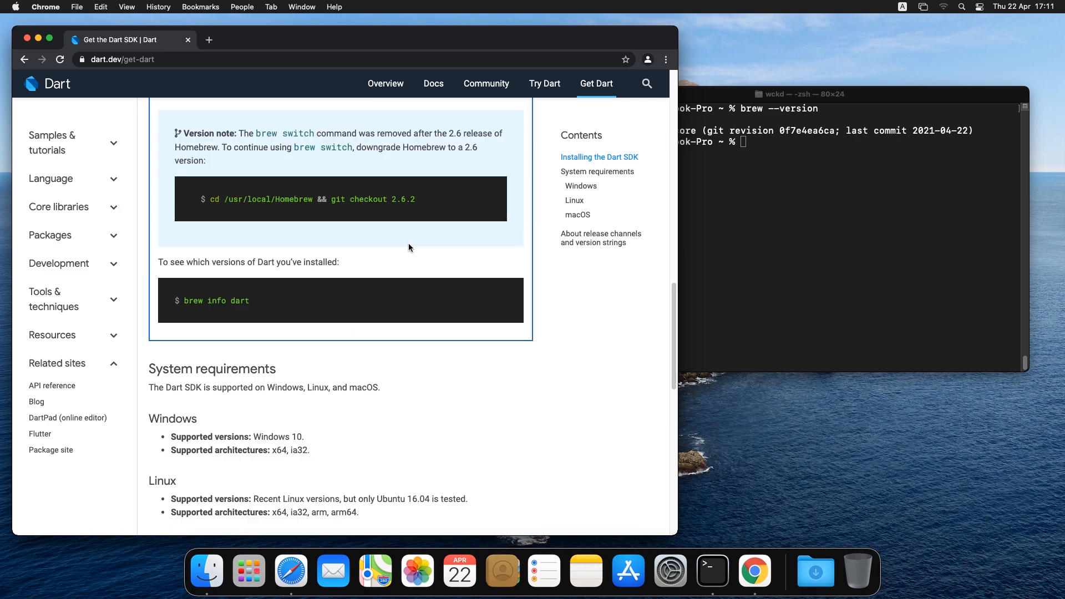
pyautogui.scroll(3)
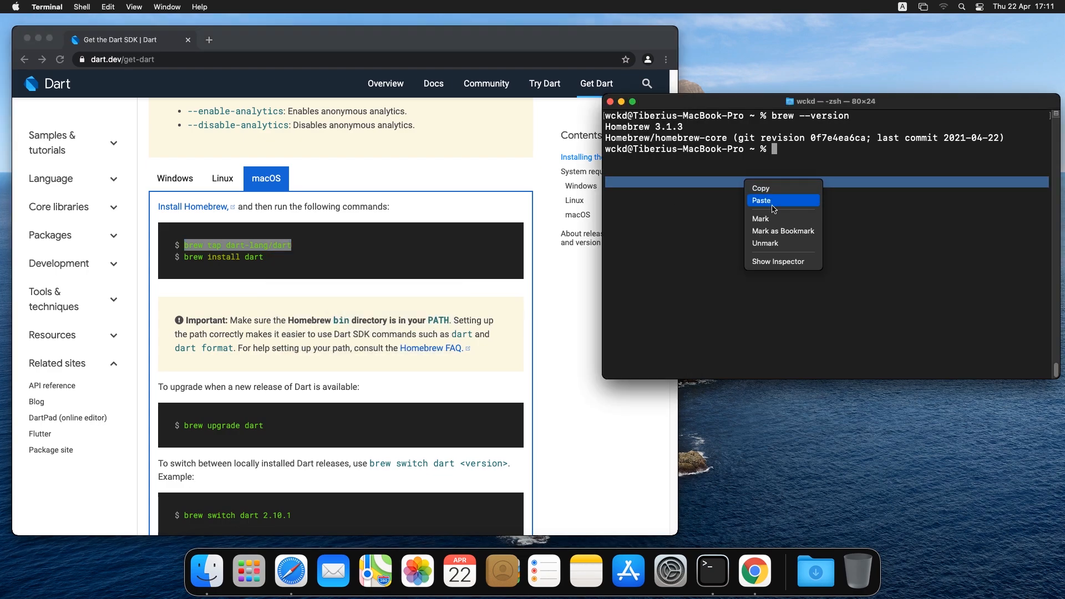
pyautogui.click(760, 200)
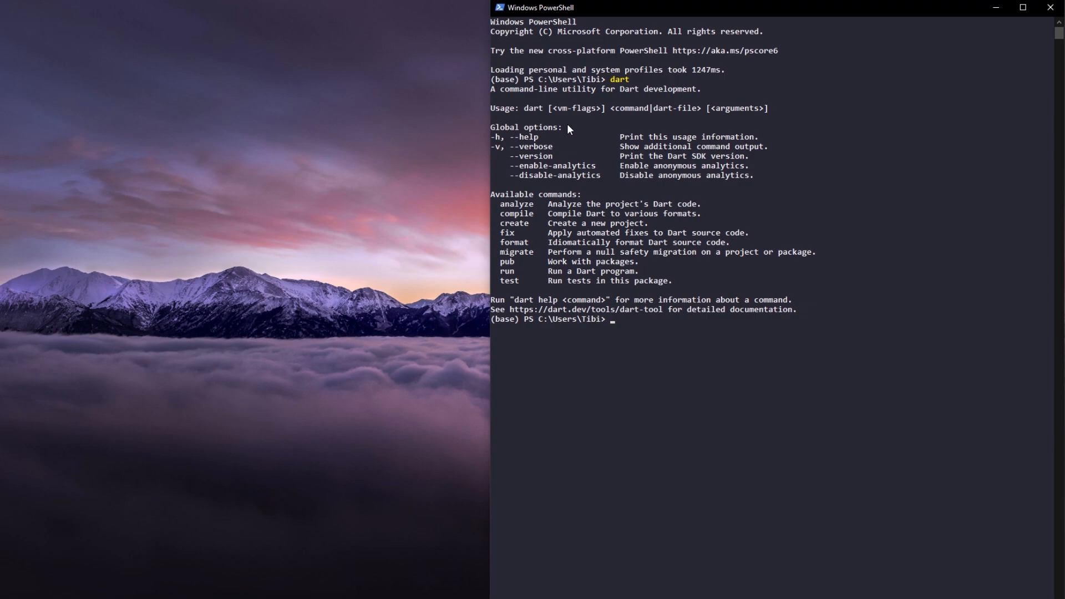
pyautogui.moveTo(727, 327)
pyautogui.write('envir')
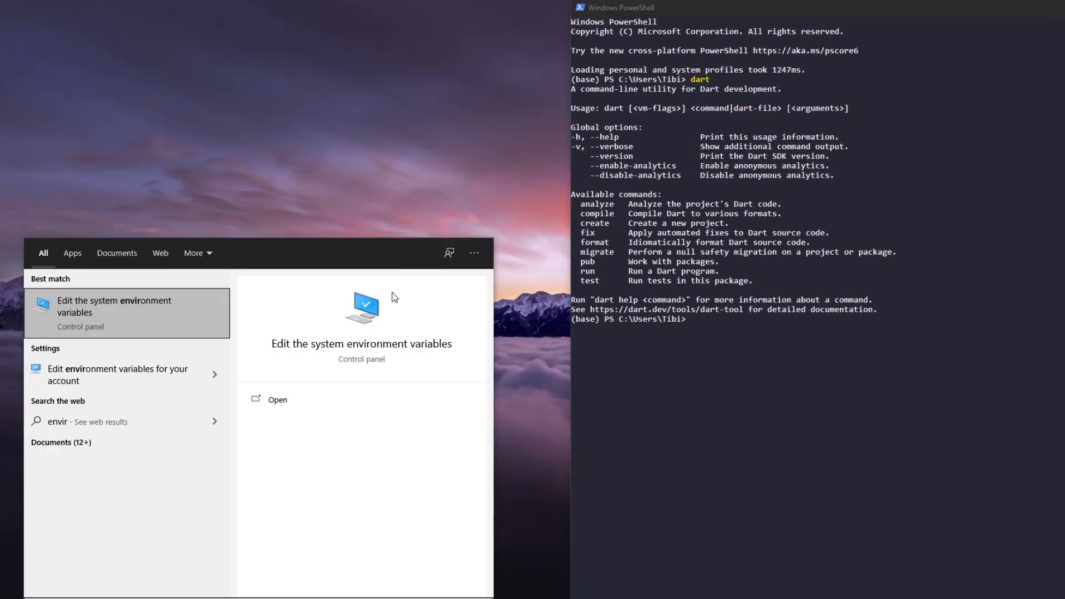
# Open Environment Variables from System Properties and edit the user Path variable.
pyautogui.click(114, 306)
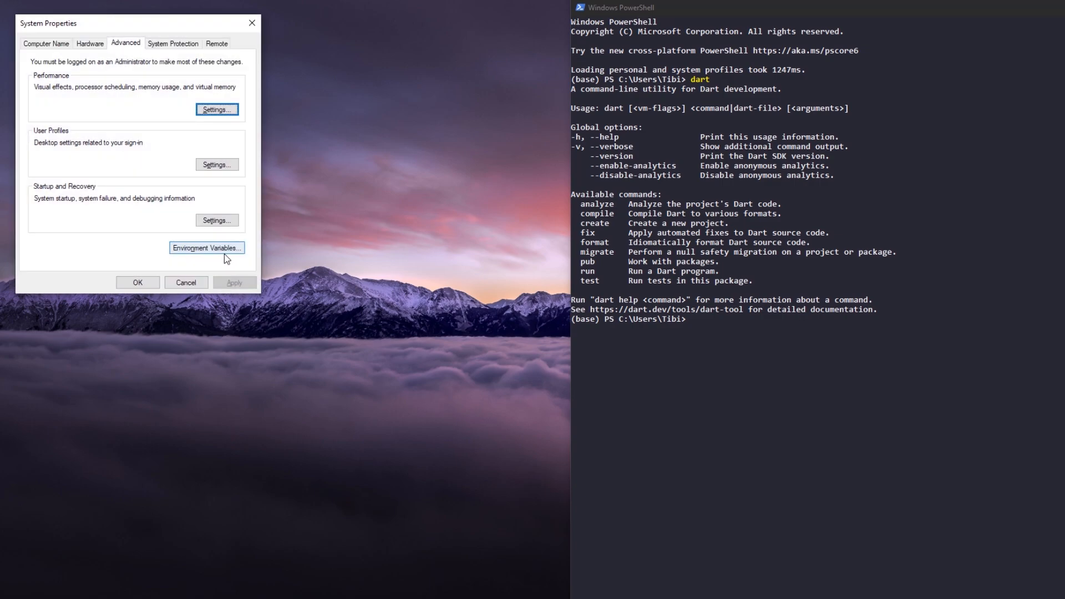
pyautogui.click(206, 248)
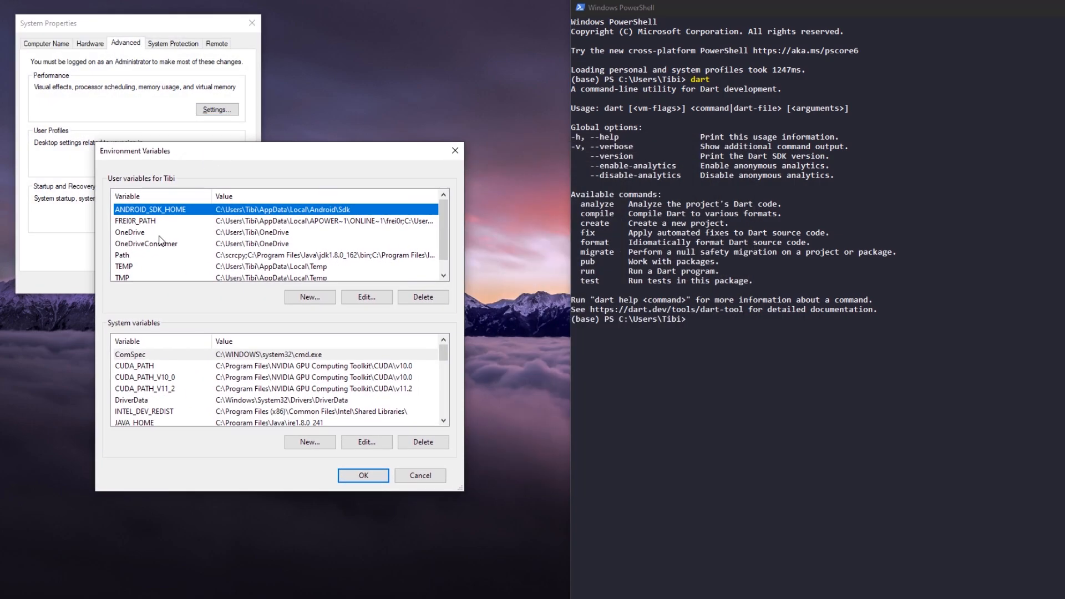
pyautogui.click(366, 297)
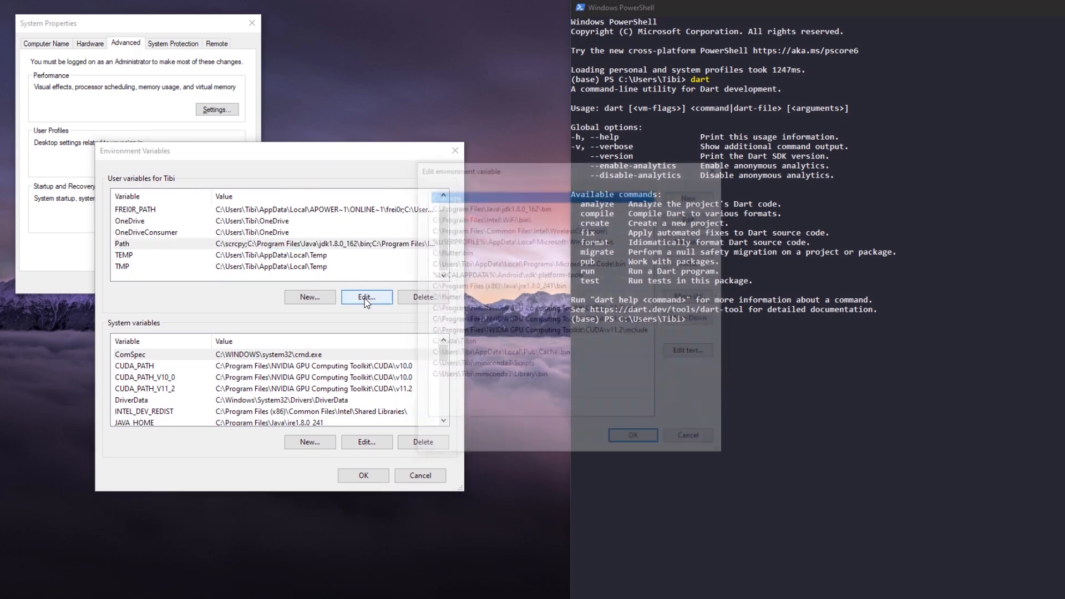
pyautogui.click(366, 297)
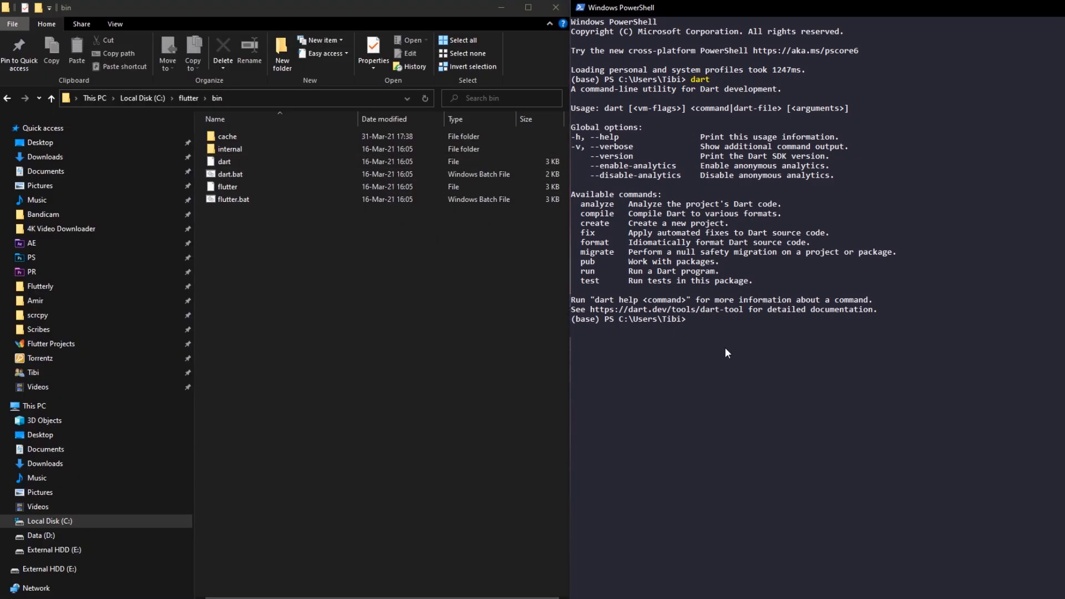
# Change PowerShell's working directory to the Desktop folder with 'cd .\Desktop\'.
pyautogui.write('cd .\\Desktop\\')
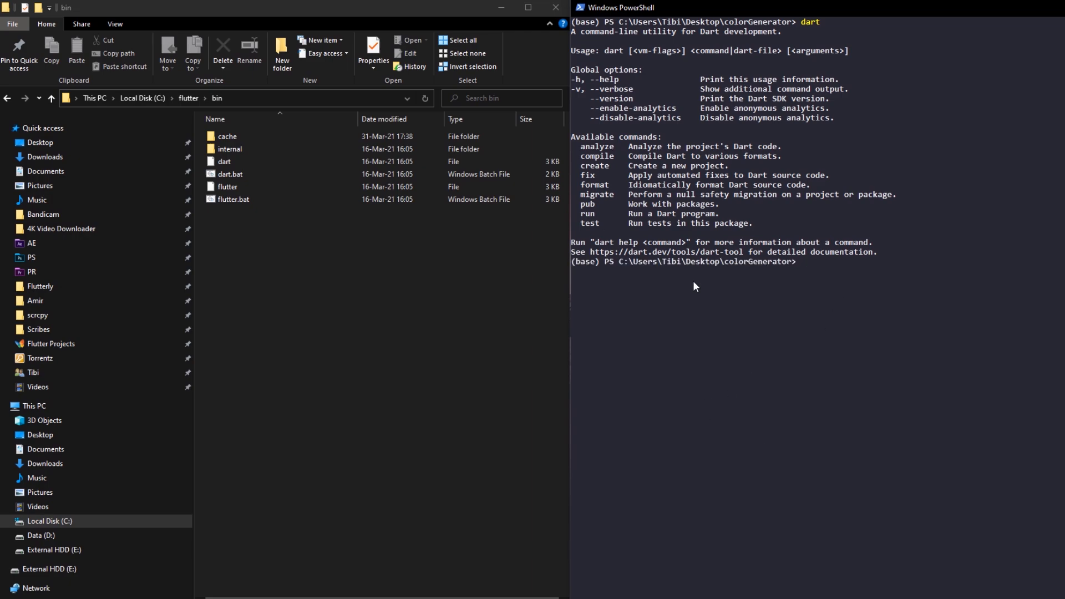
pyautogui.moveTo(762, 220)
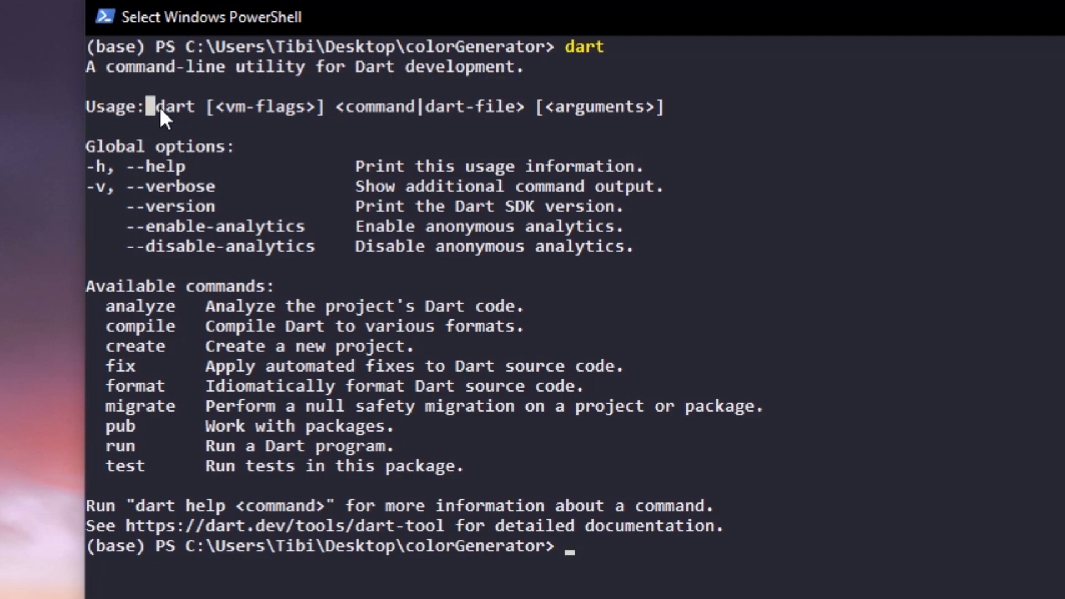
pyautogui.moveTo(153, 106); pyautogui.dragTo(669, 106)
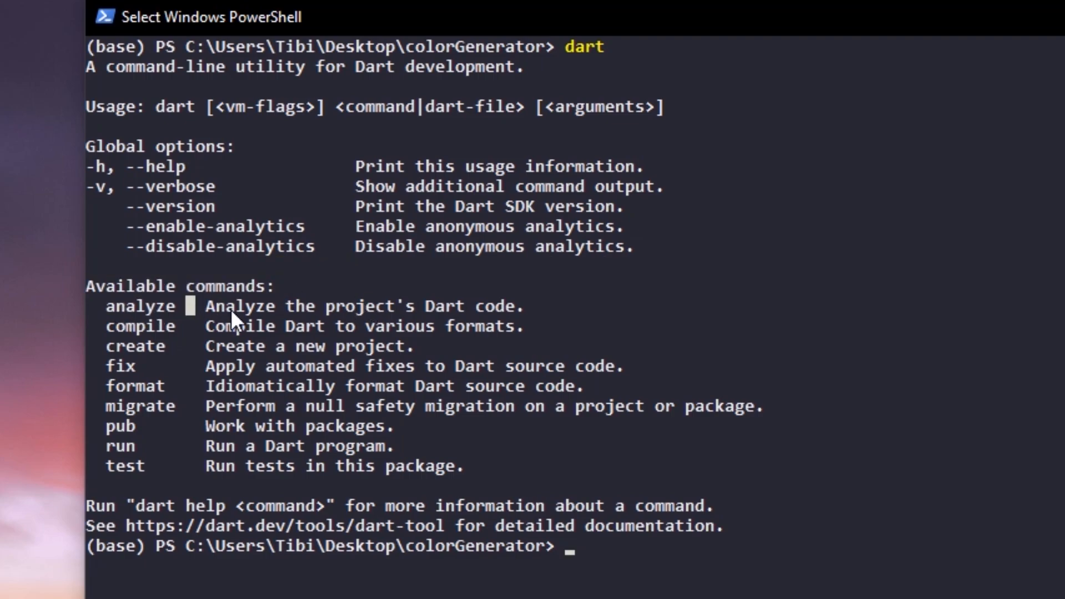
pyautogui.moveTo(128, 377)
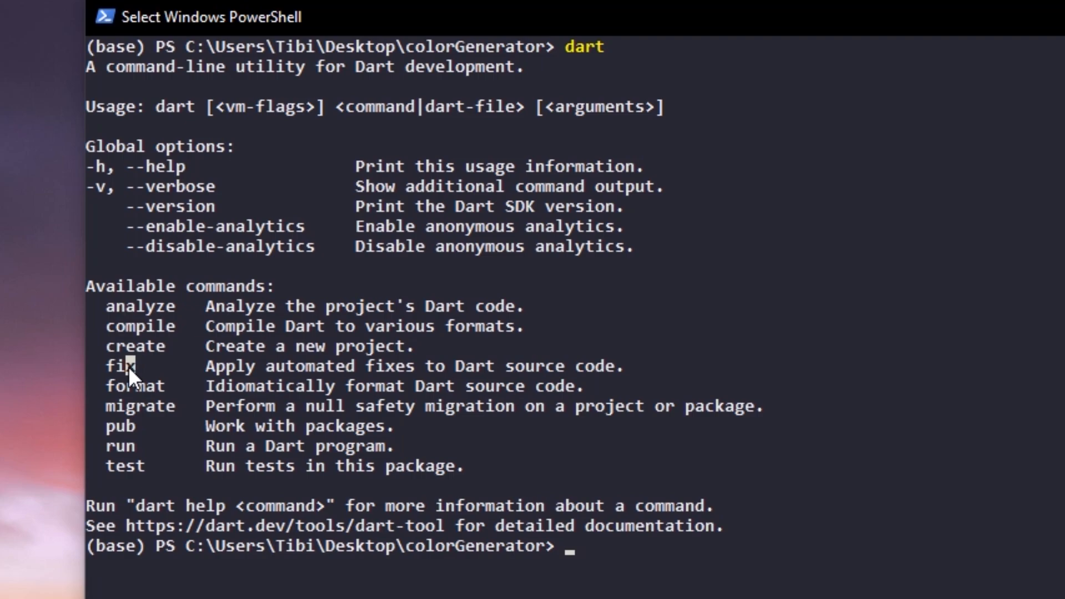
pyautogui.doubleClick(120, 426)
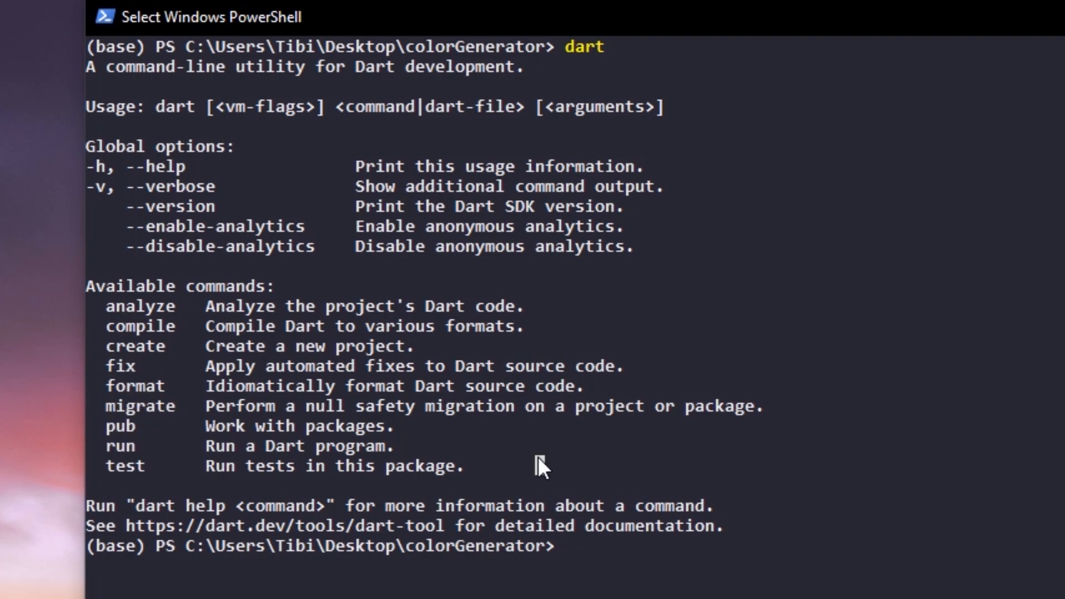
pyautogui.write('dart analys')
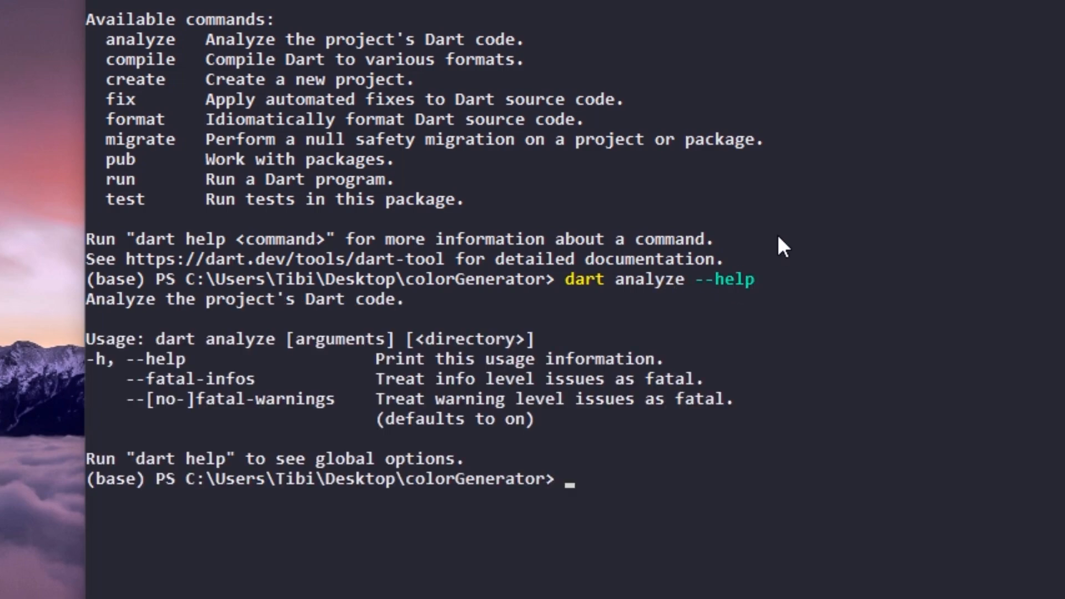
pyautogui.moveTo(94, 305)
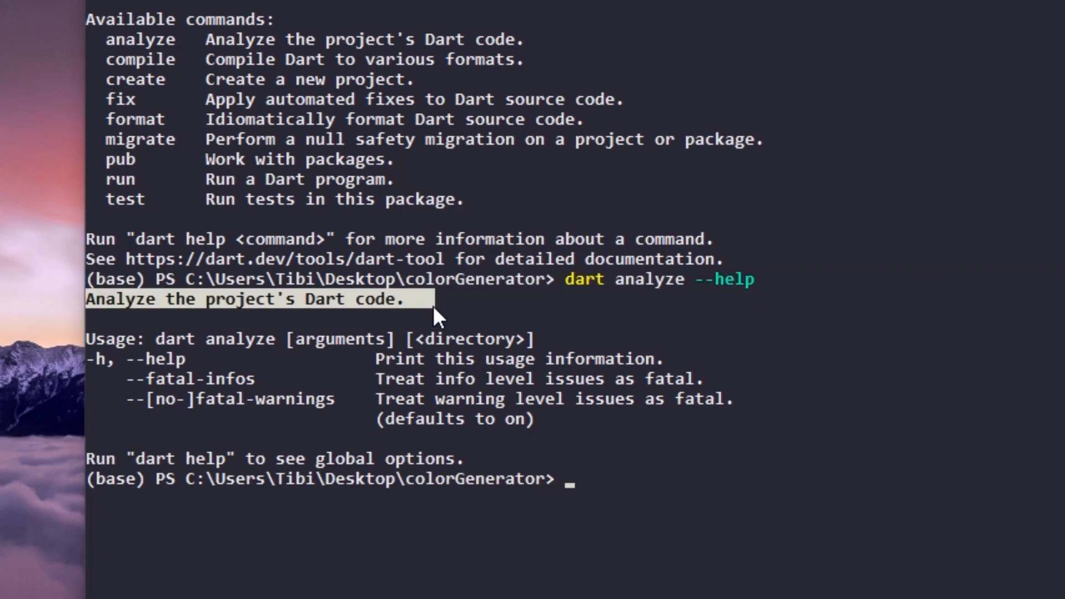
# Show 'dart compile' help, highlight its subcommand list, and start typing 'dart create --h'.
pyautogui.write('dart compile --help')
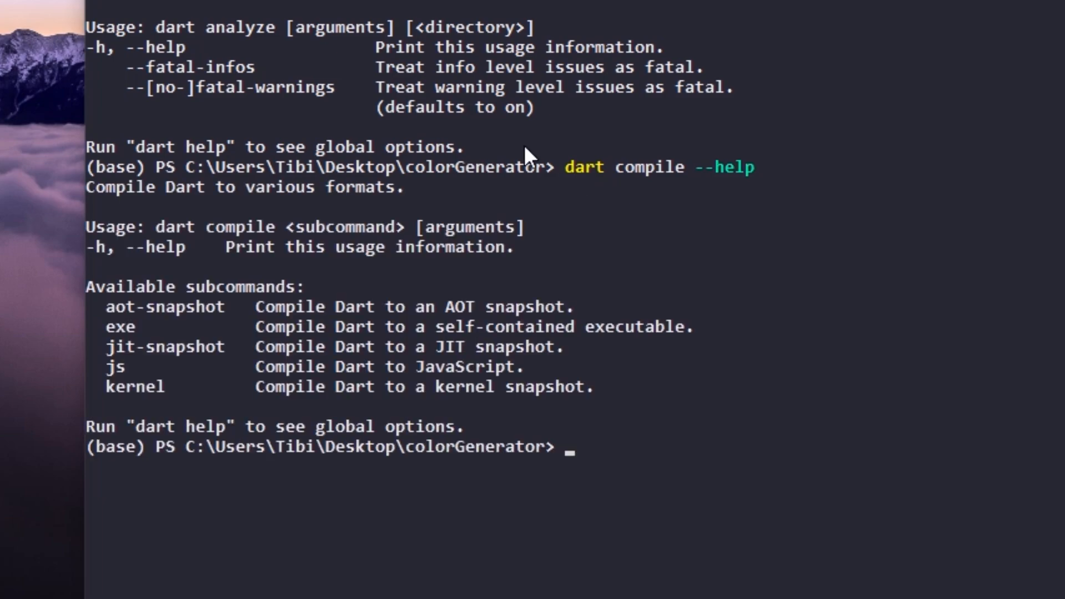
pyautogui.moveTo(105, 203)
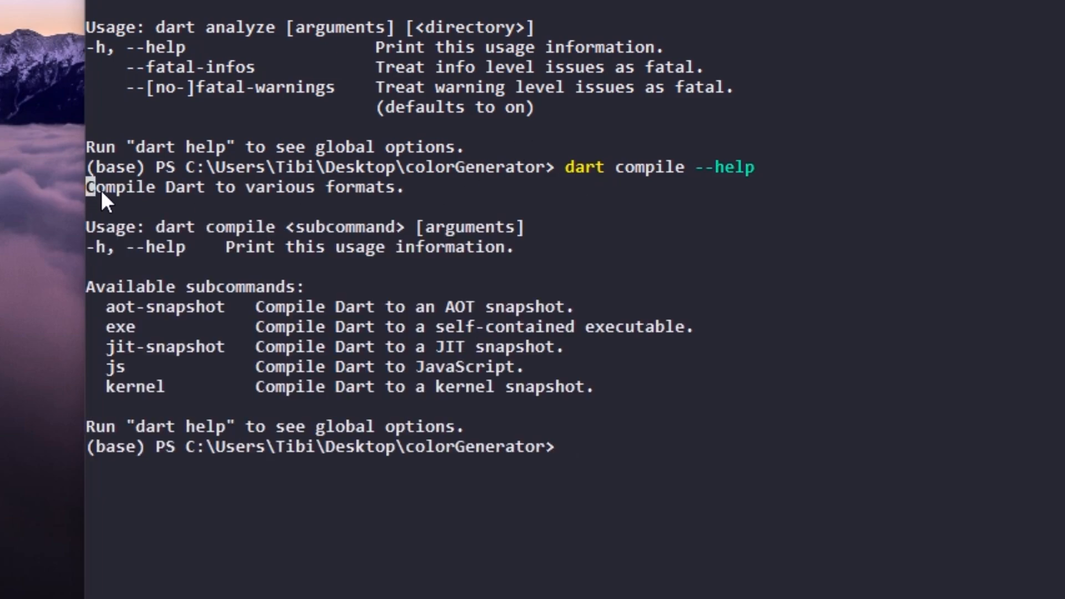
pyautogui.moveTo(95, 187); pyautogui.dragTo(405, 187)
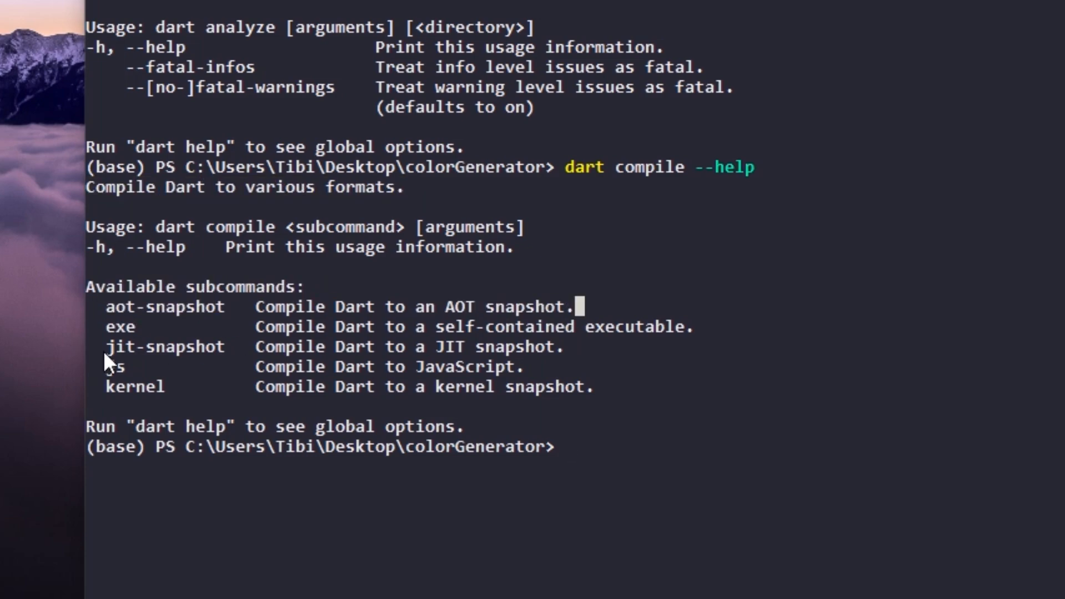
pyautogui.moveTo(172, 349)
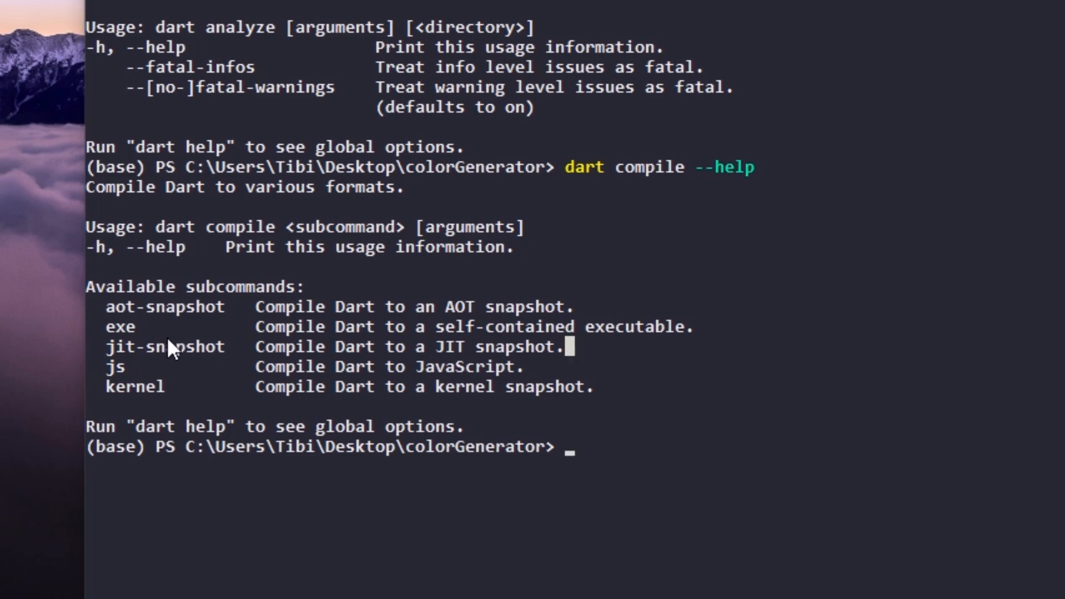
pyautogui.moveTo(720, 339)
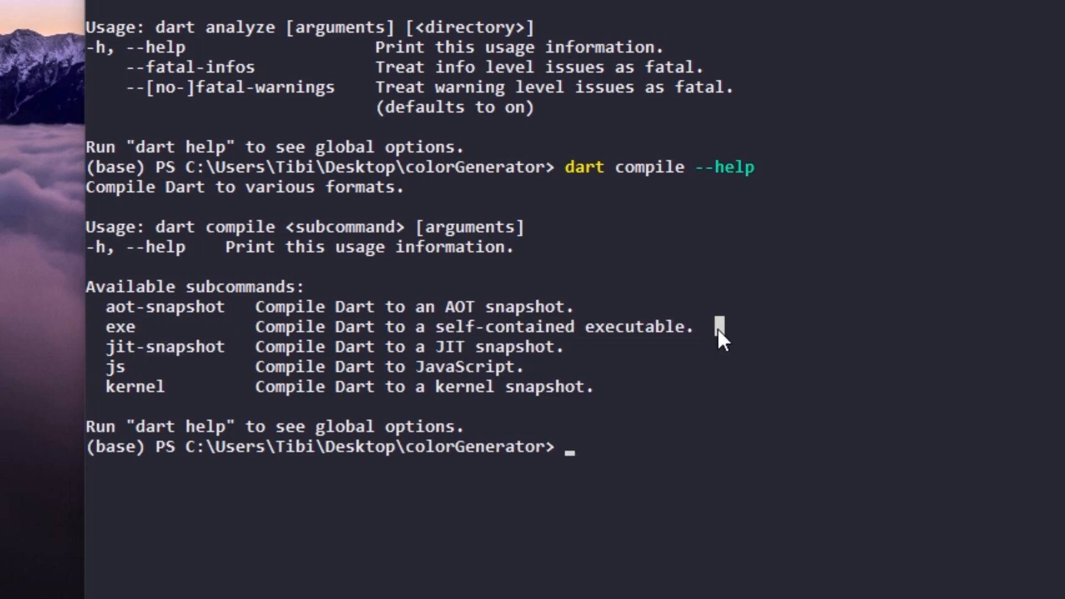
pyautogui.write('d')
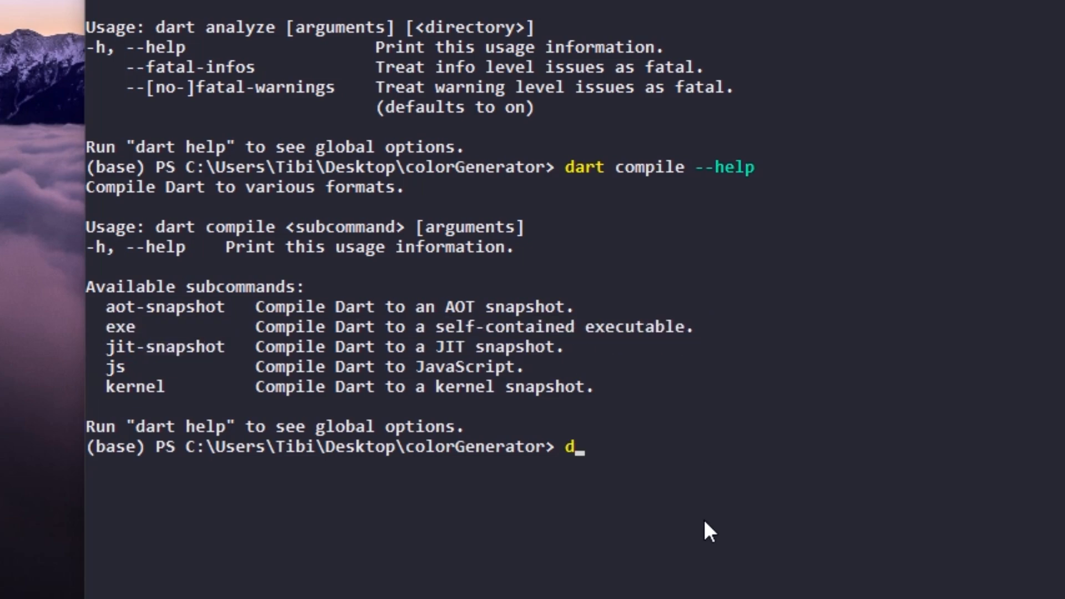
pyautogui.write('art create --h')
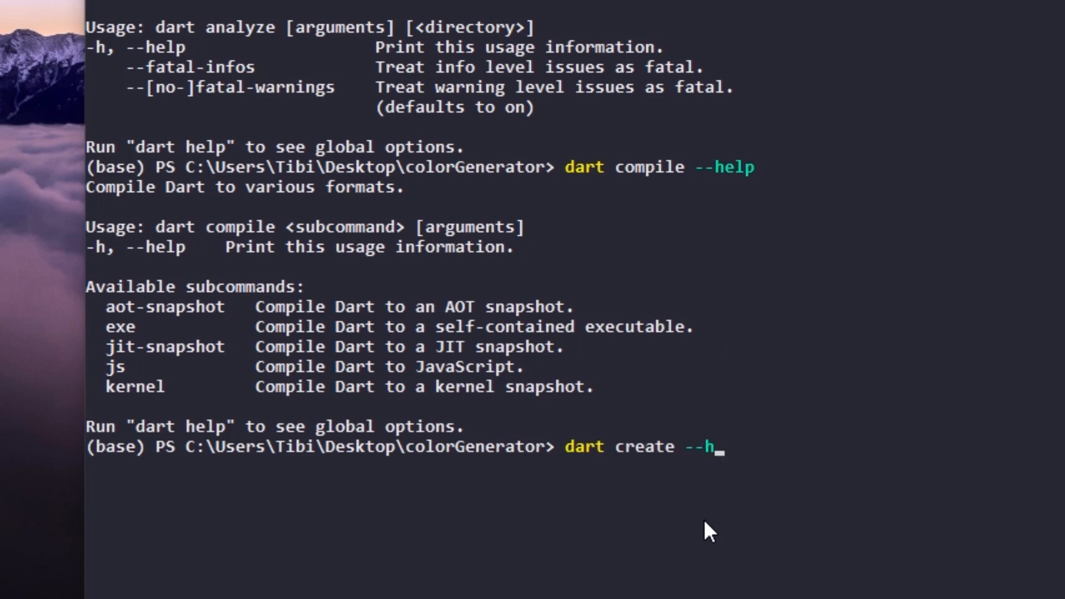